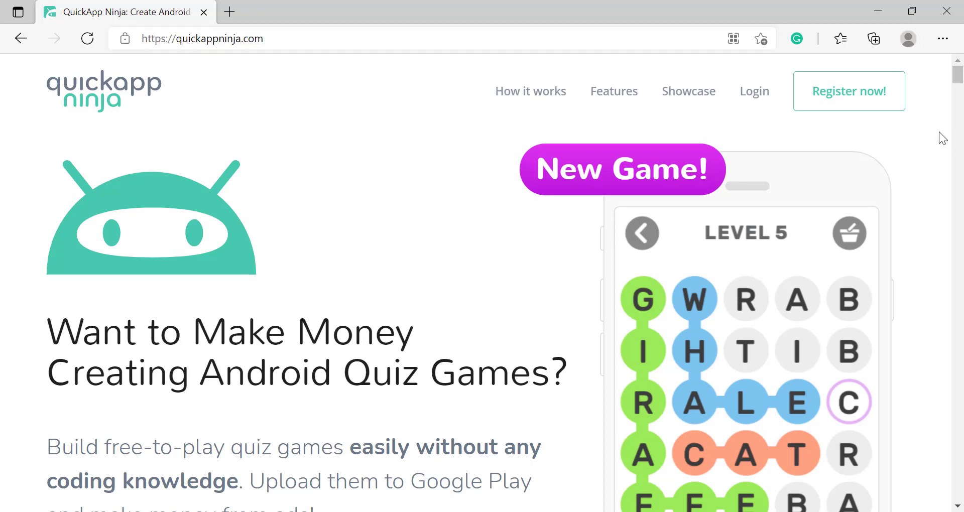
Sign in with the Google account so the dashboard lists the two existing games
scroll(down, 3)
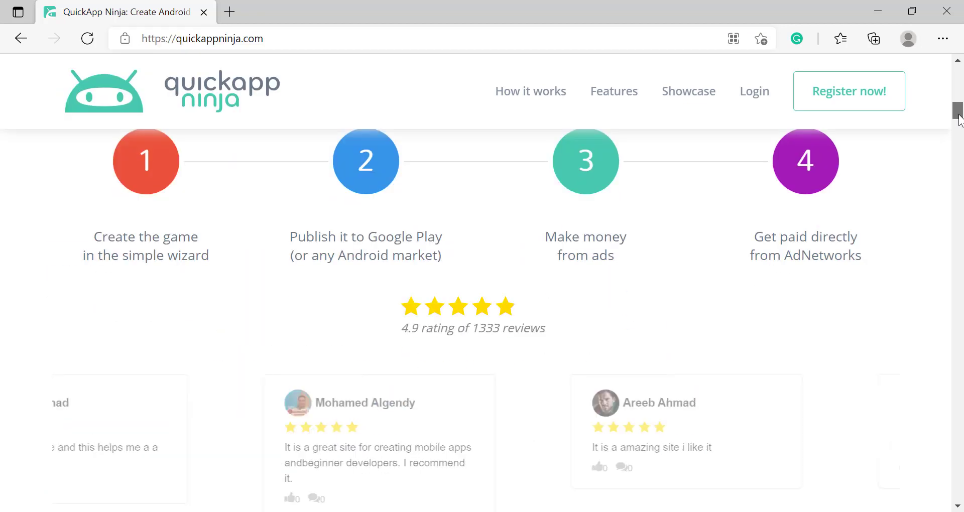
scroll(up, 3)
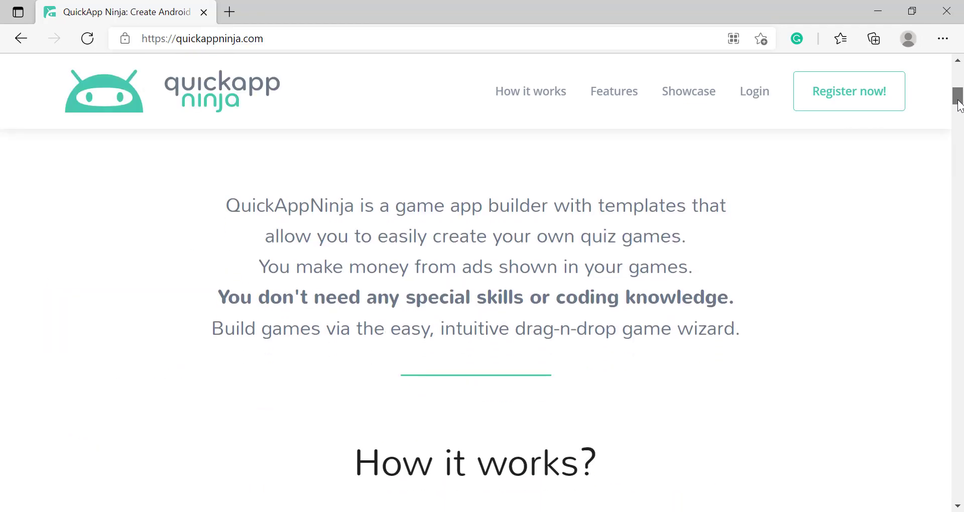
scroll(down, 3)
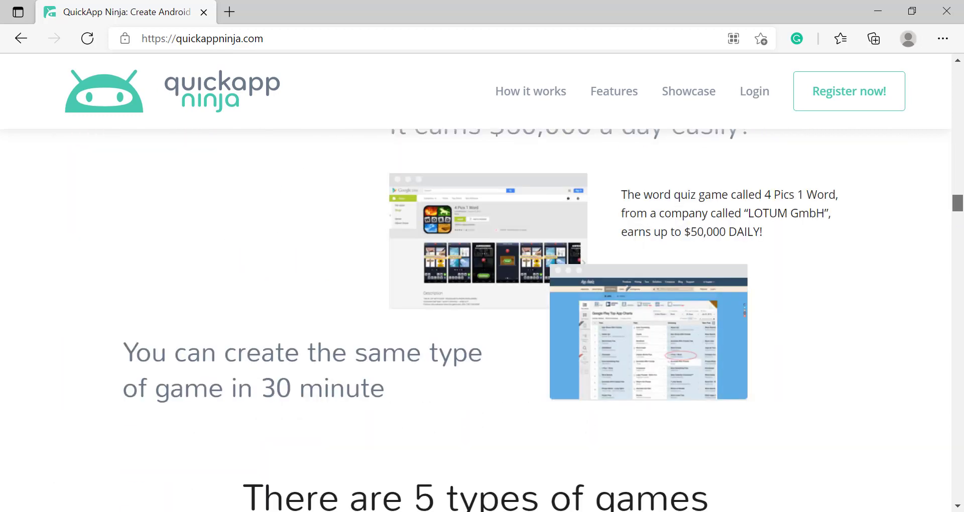
scroll(up, 3)
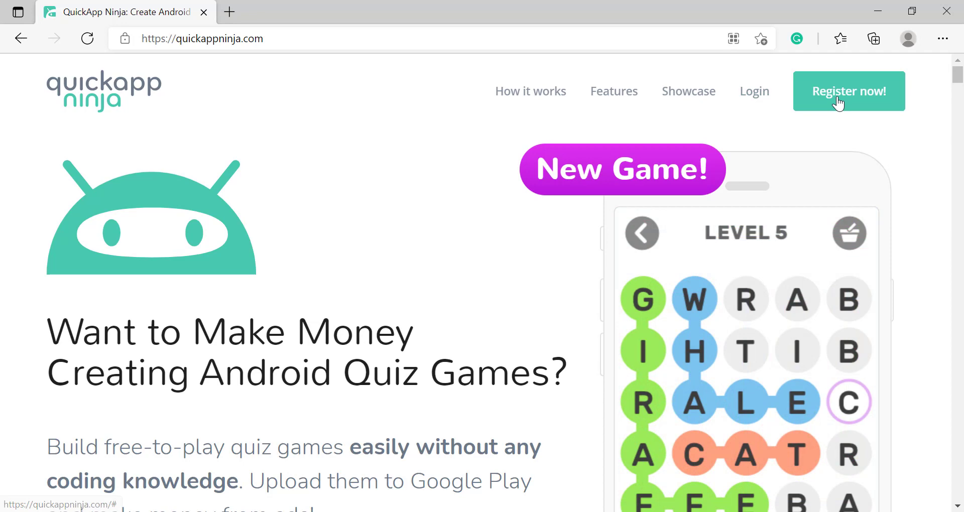
mouse_move(754, 92)
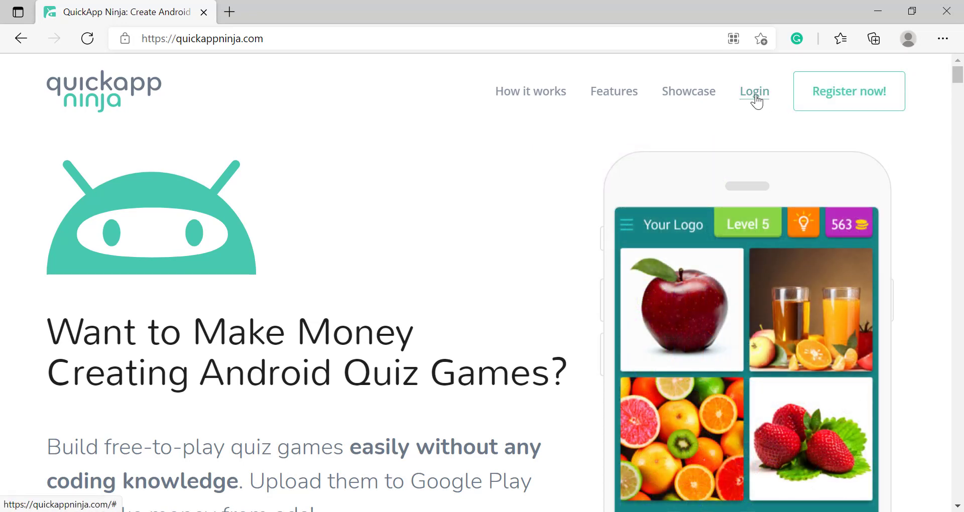
click(755, 92)
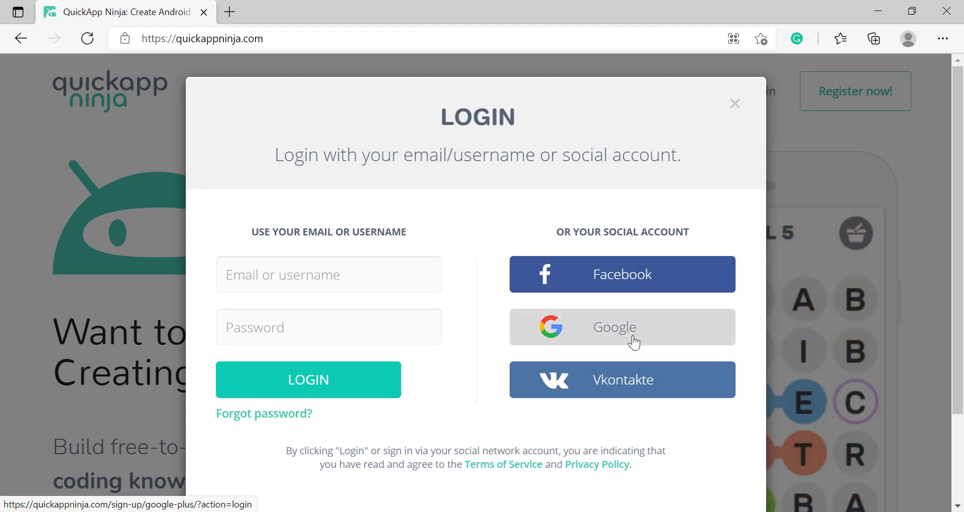
click(621, 326)
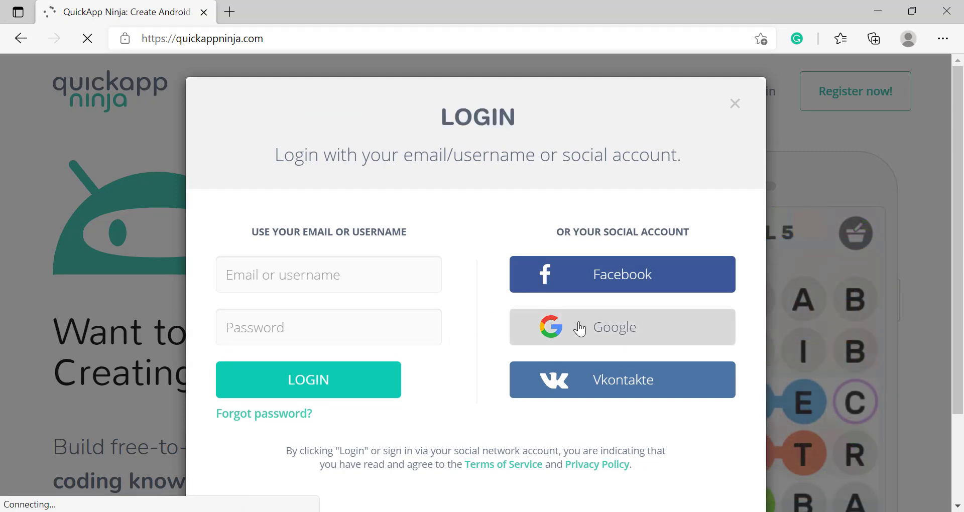
click(622, 326)
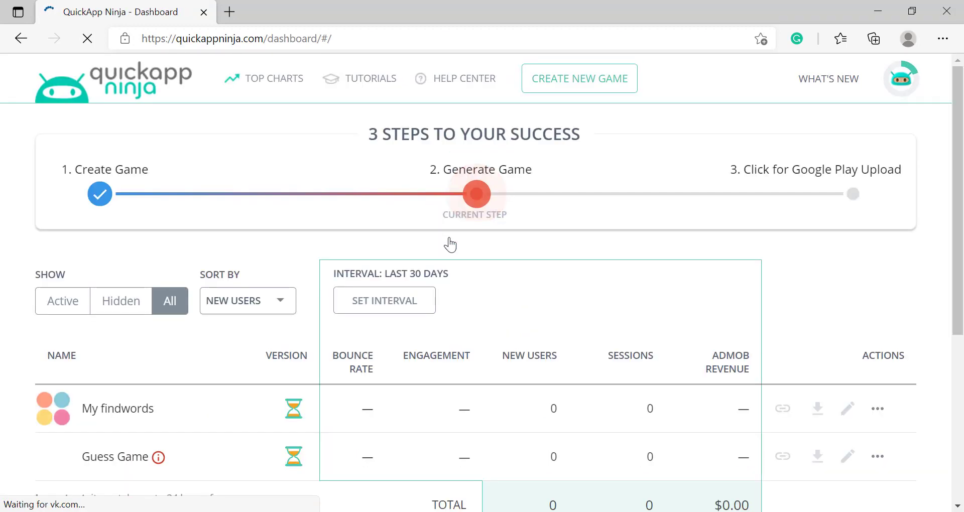
scroll(down, 3)
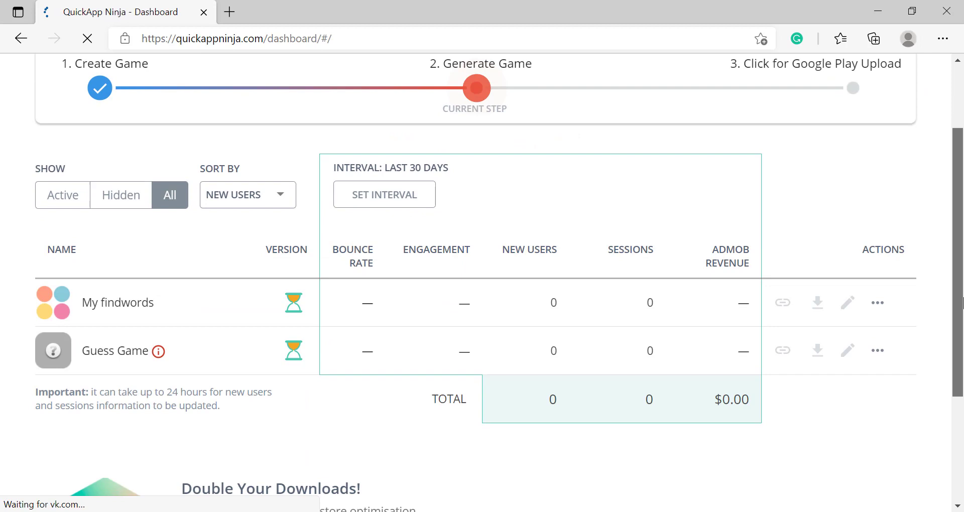
scroll(up, 3)
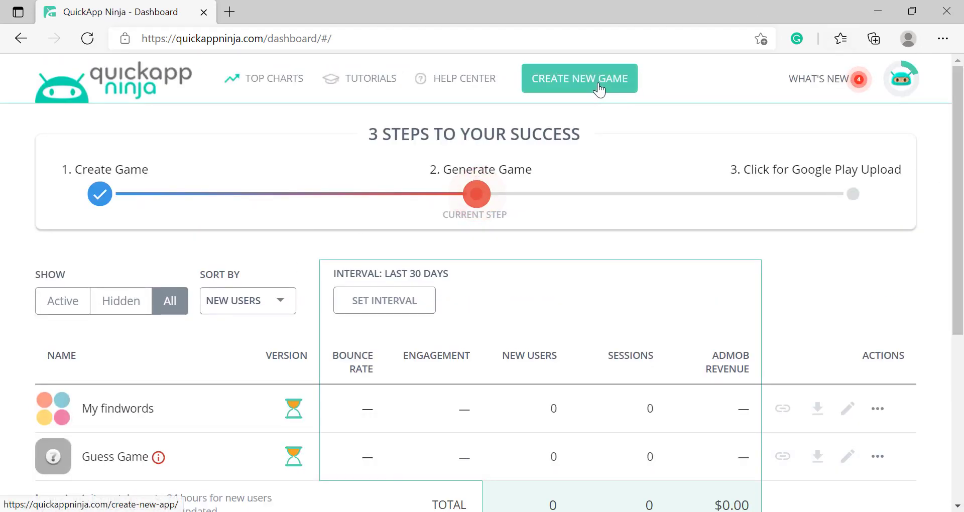
Create a new game using the Guess the picture template, reaching the wizard welcome
click(579, 78)
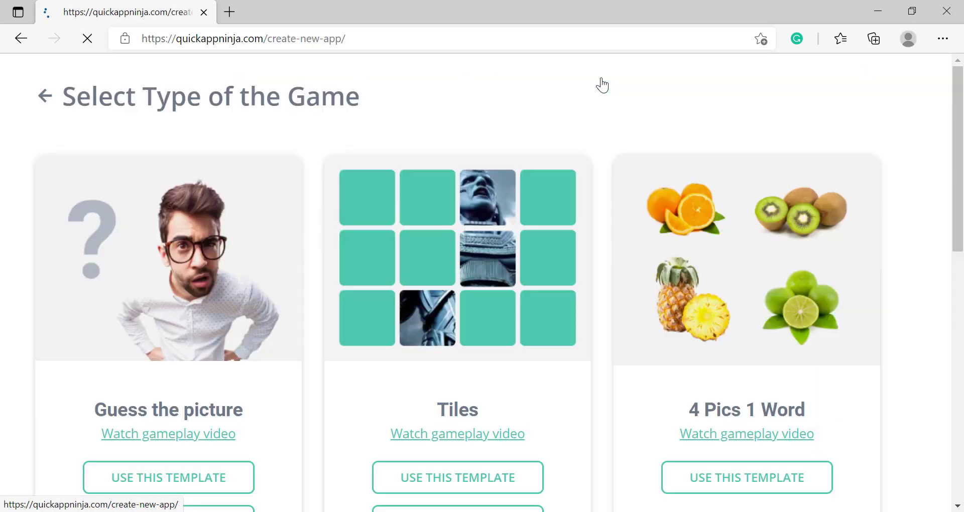
scroll(down, 3)
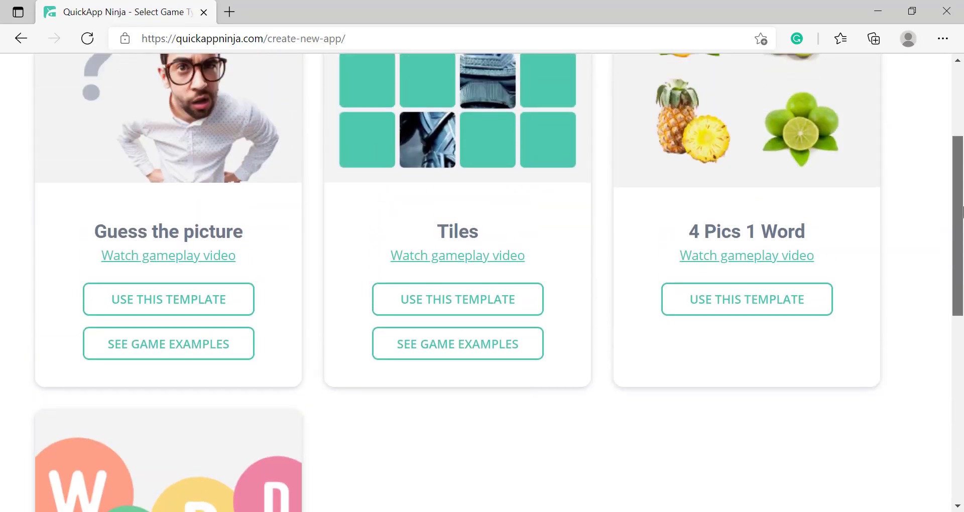
scroll(up, 3)
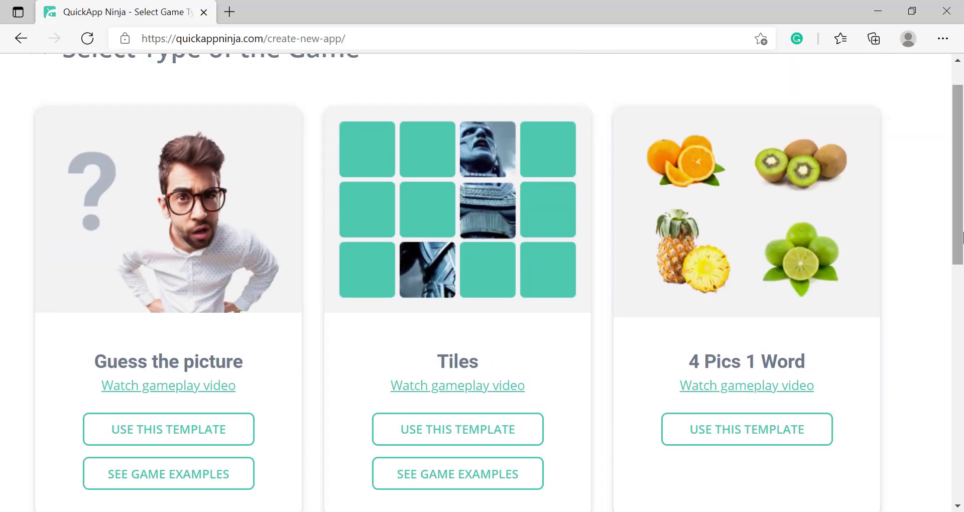
scroll(down, 3)
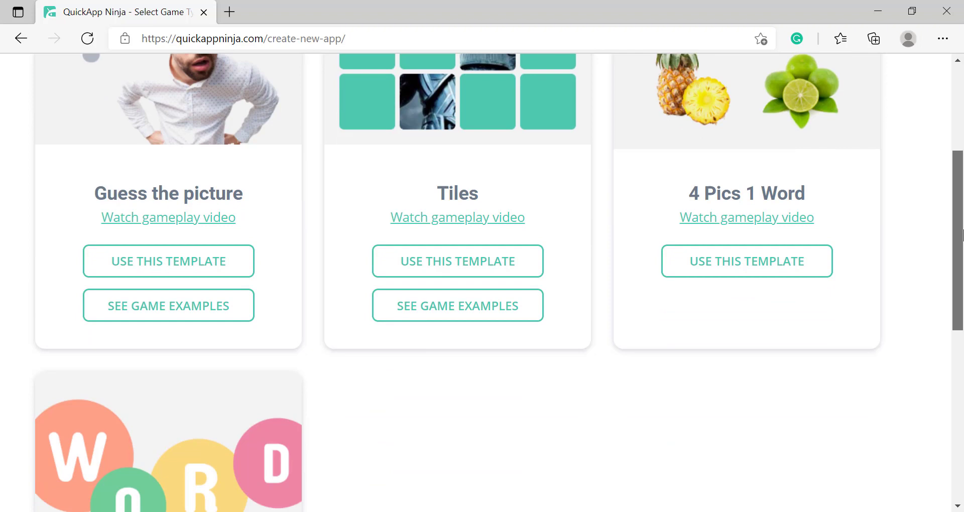
scroll(down, 3)
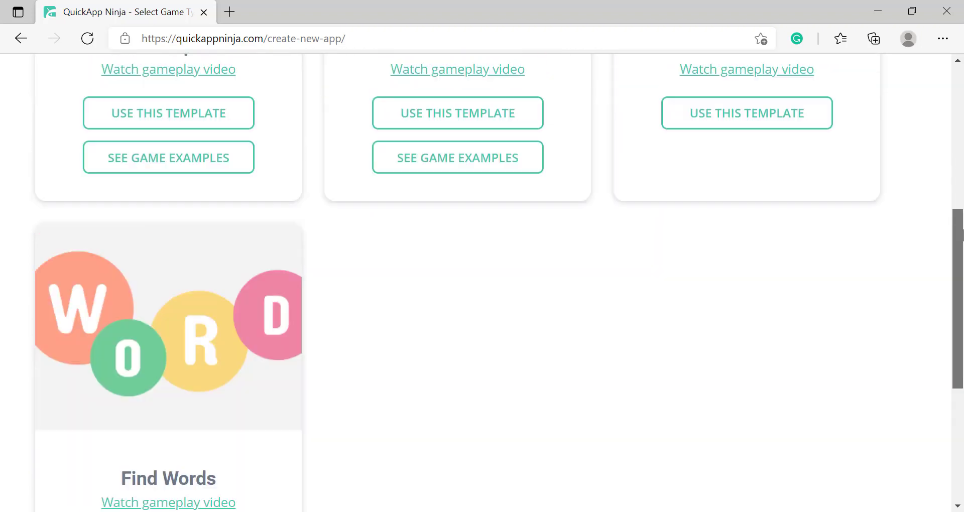
scroll(up, 3)
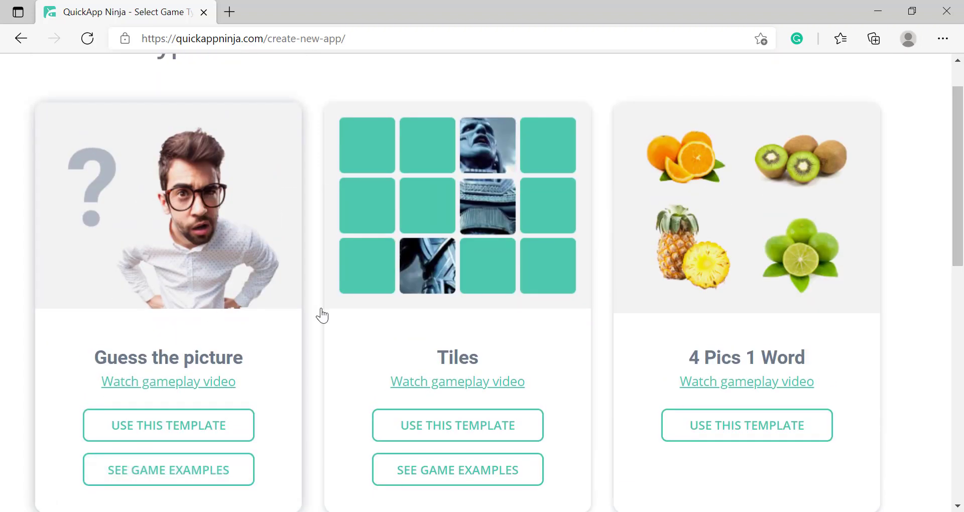
scroll(up, 3)
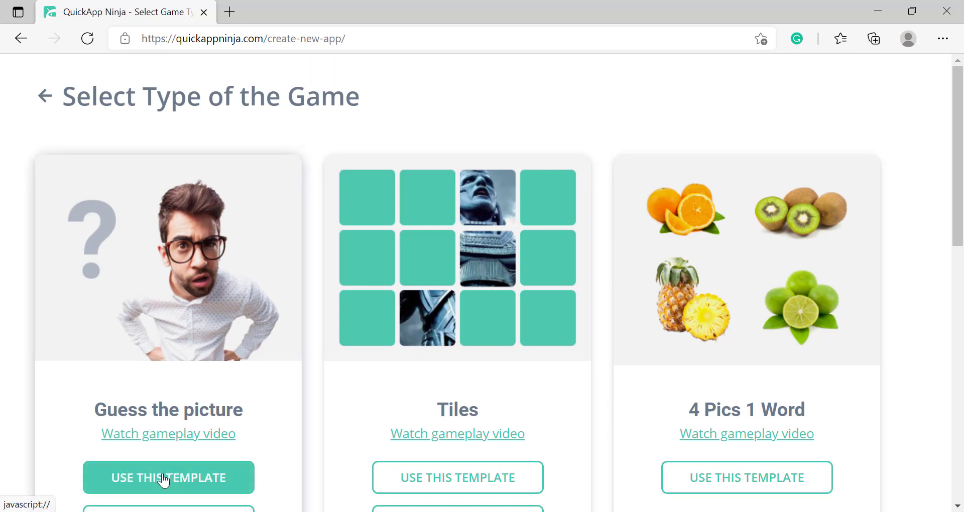
click(167, 478)
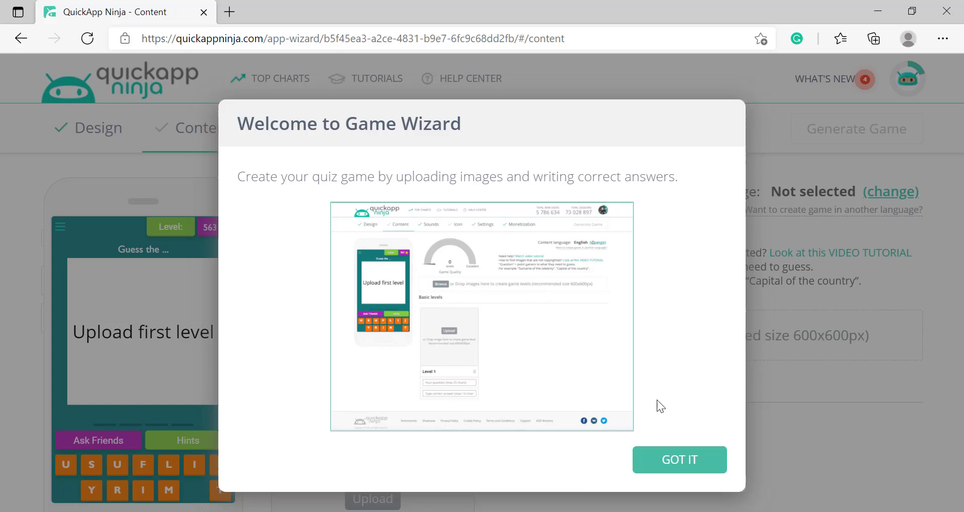
Dismiss the welcome, confirm English as content language and bring Basic levels into view
click(679, 459)
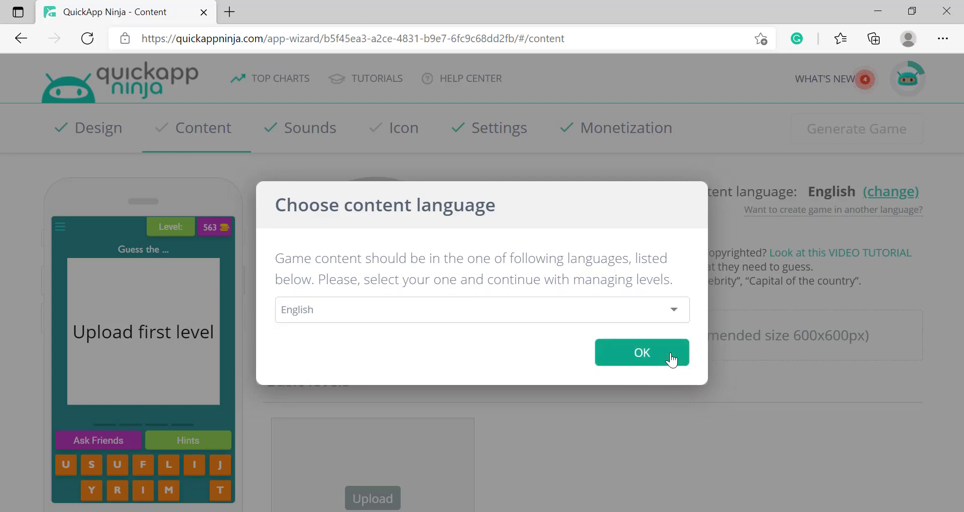
click(642, 352)
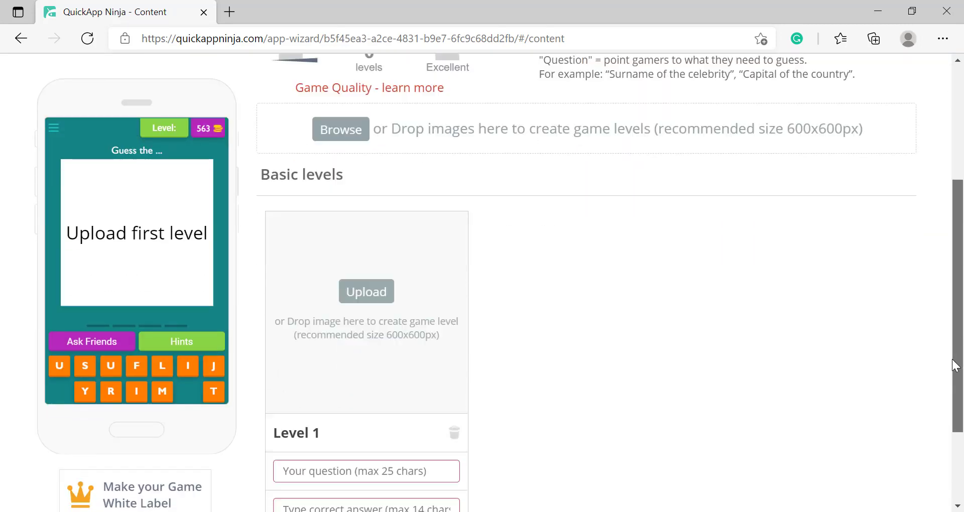
scroll(down, 3)
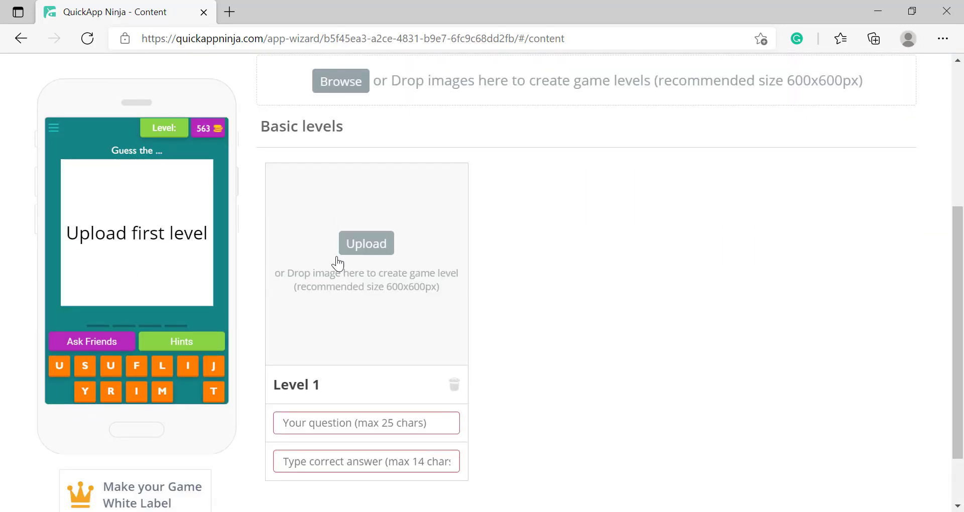
mouse_move(338, 275)
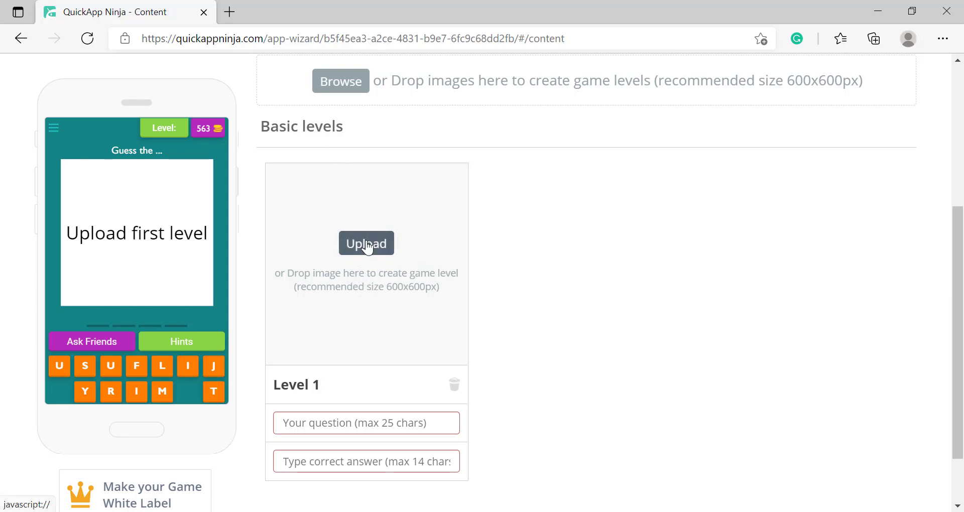
Upload the india flag image to Level 1 with the country-name question and answer India
click(366, 423)
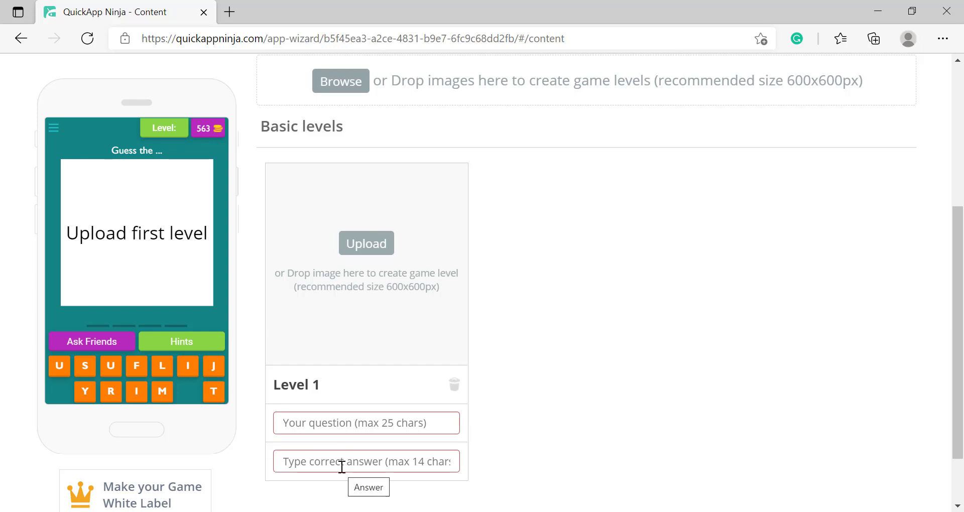
click(366, 244)
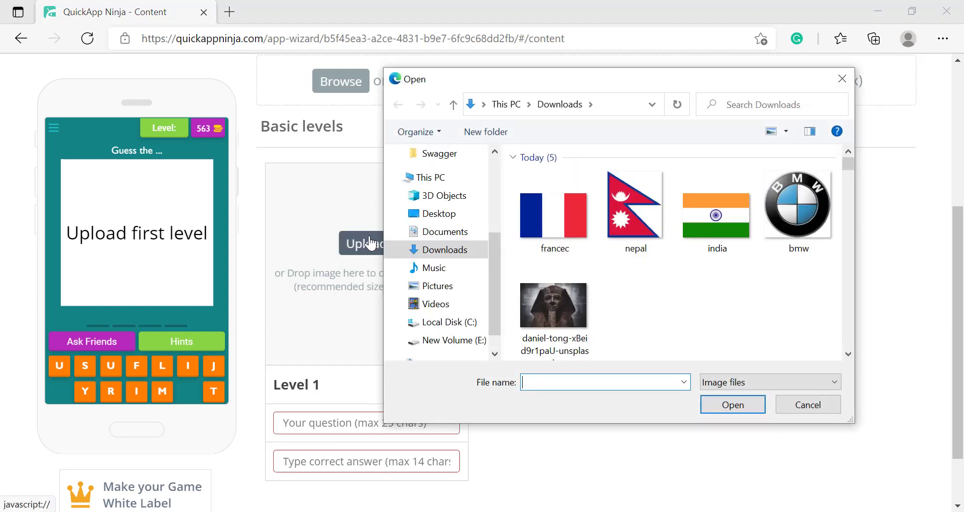
click(717, 212)
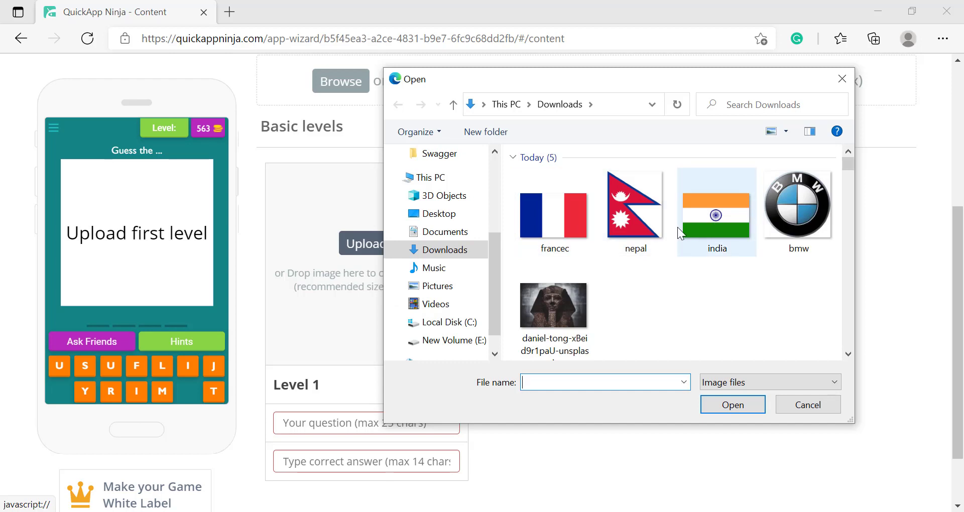
click(807, 405)
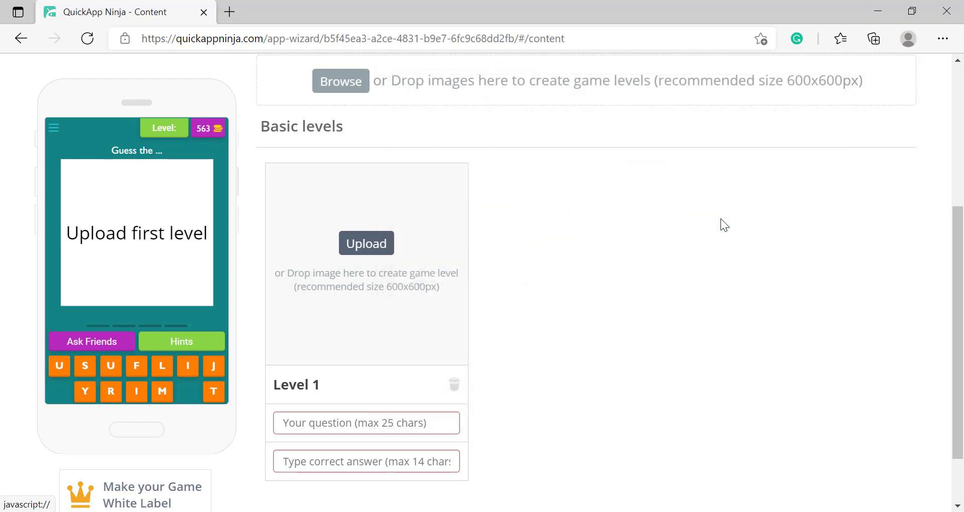
mouse_move(458, 253)
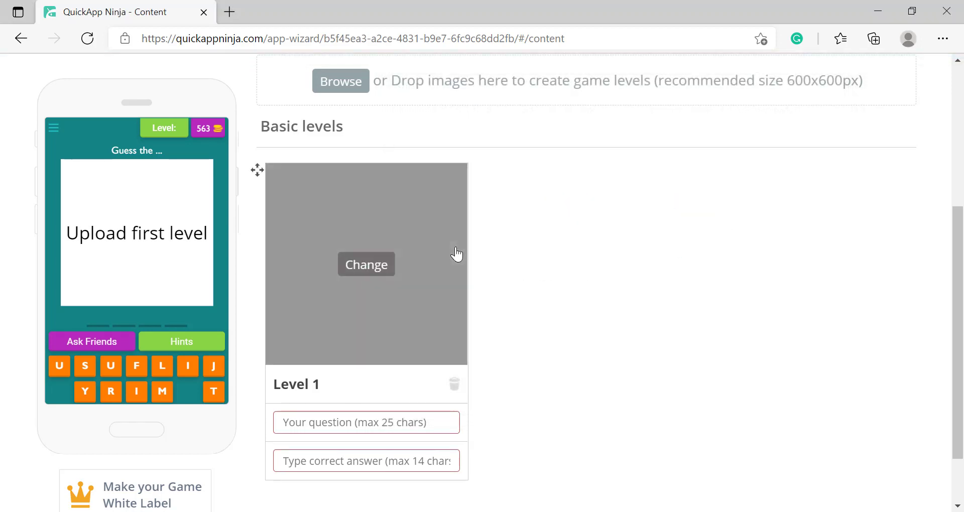
click(366, 265)
text(What is the country name?)
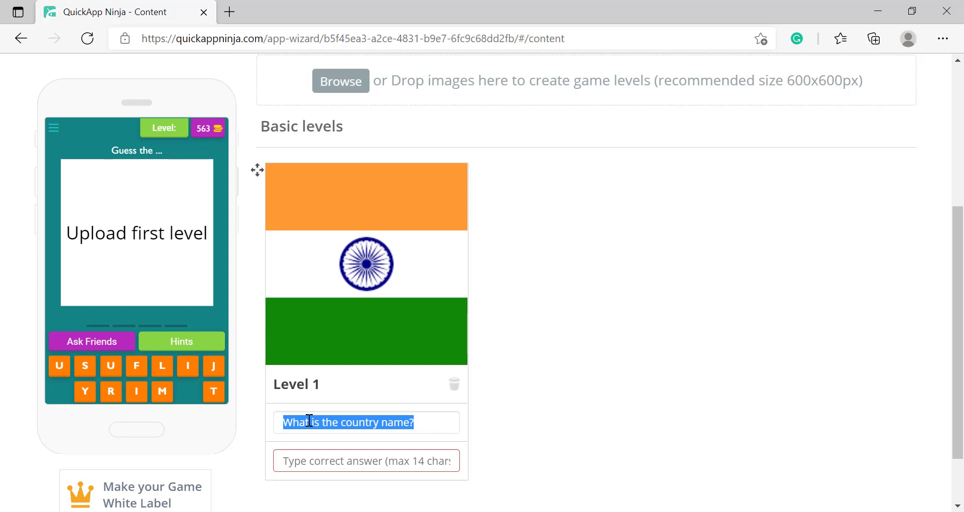
mouse_move(366, 451)
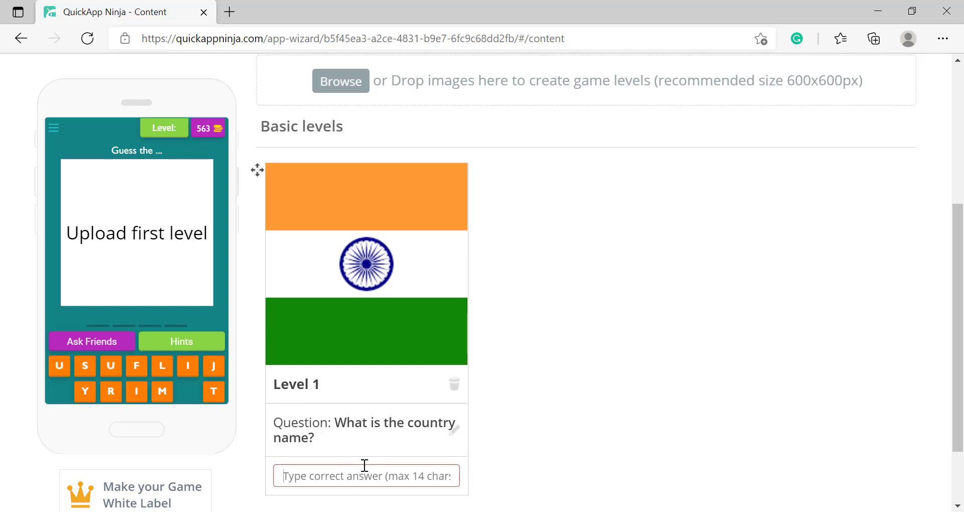
text(India)
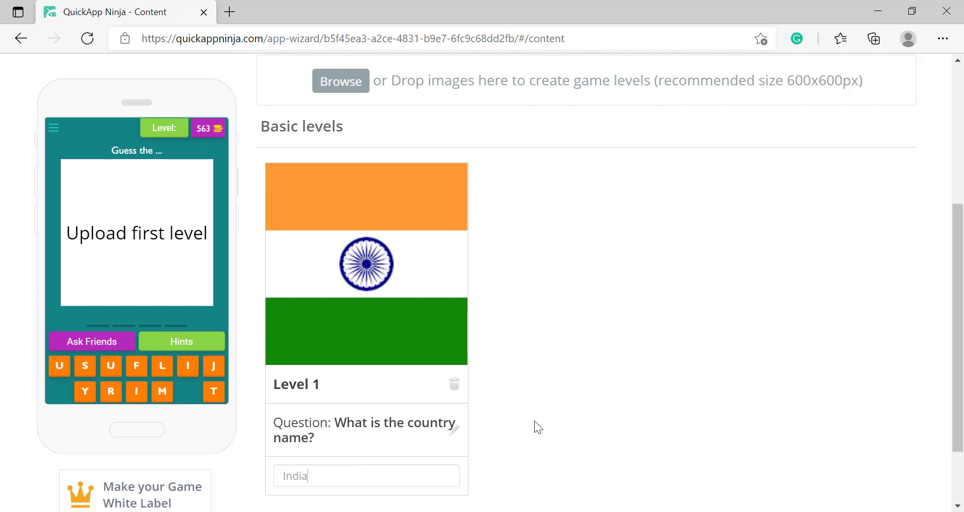
mouse_move(600, 405)
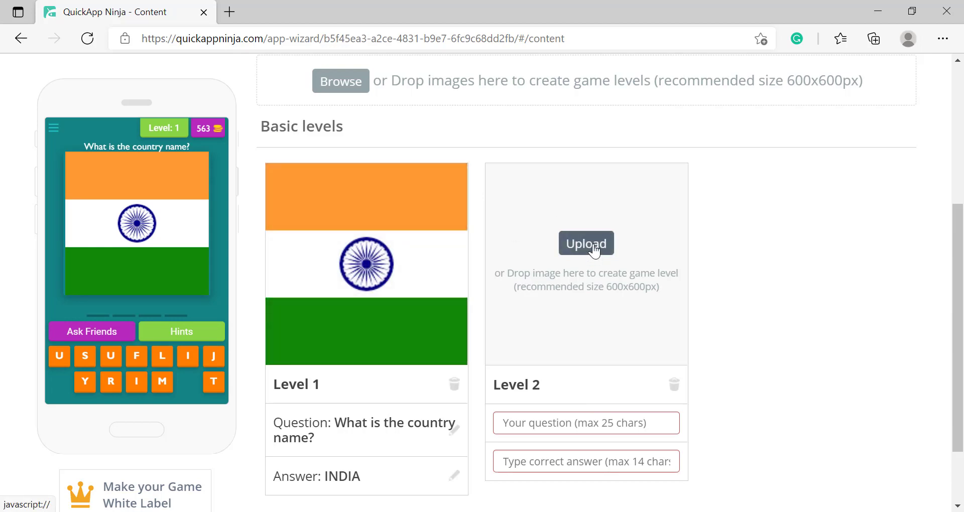
Add Level 2 with the nepal flag image and the answer Nepal
click(585, 244)
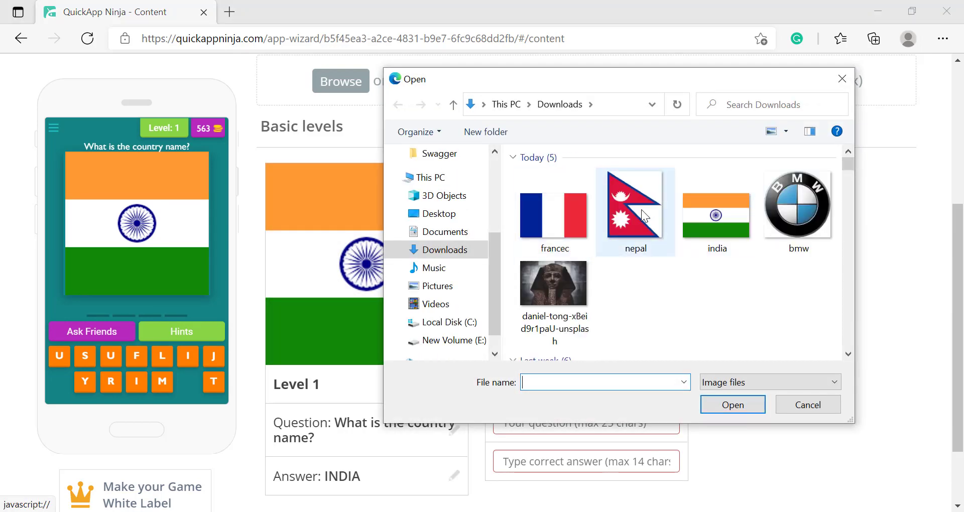
click(635, 212)
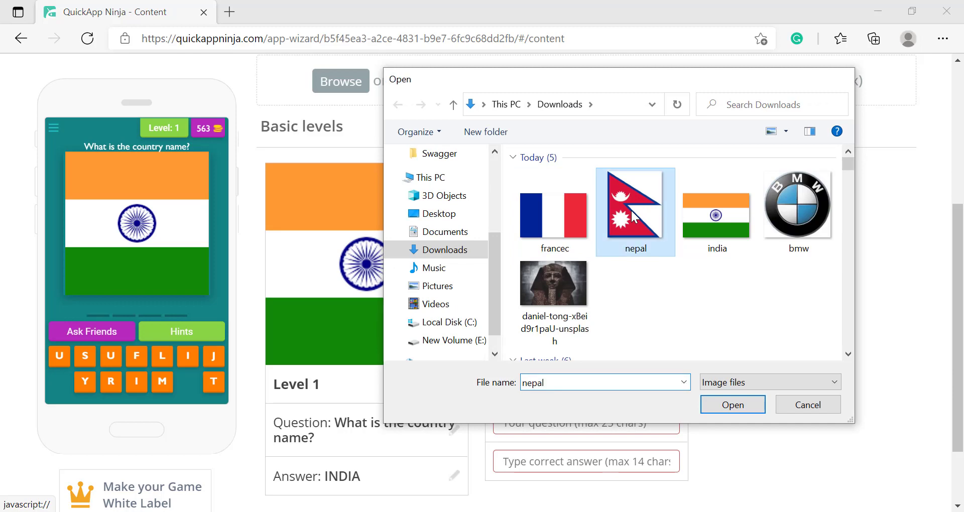
click(732, 405)
text(N)
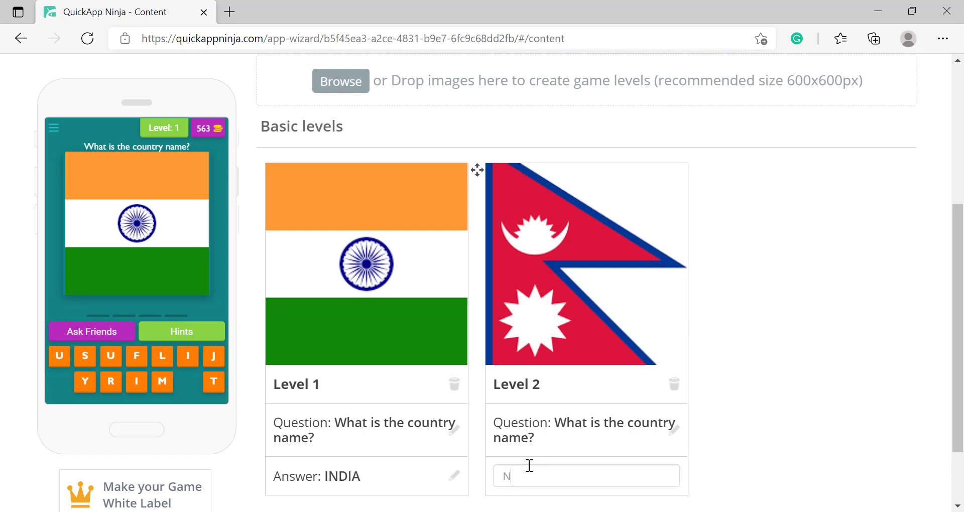
text(epal)
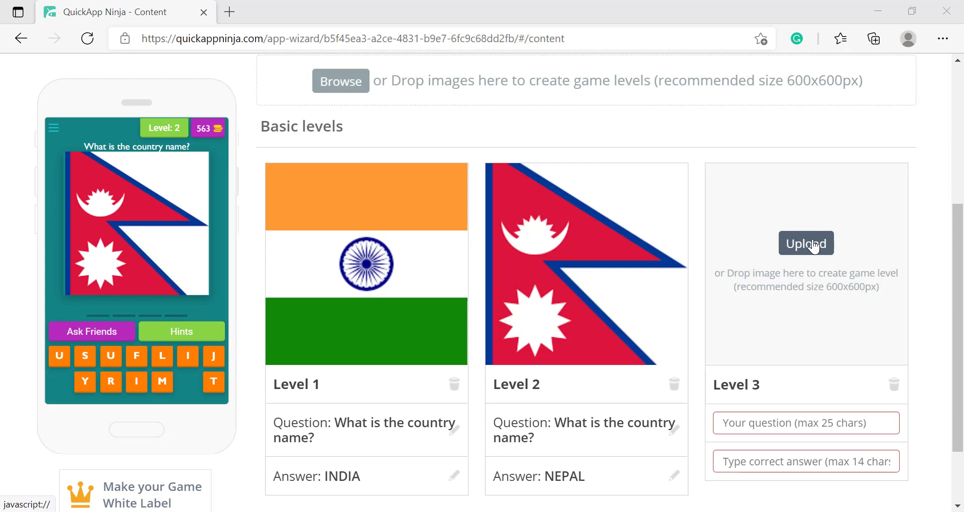
Add Level 3 with the france flag image and the answer France
click(806, 243)
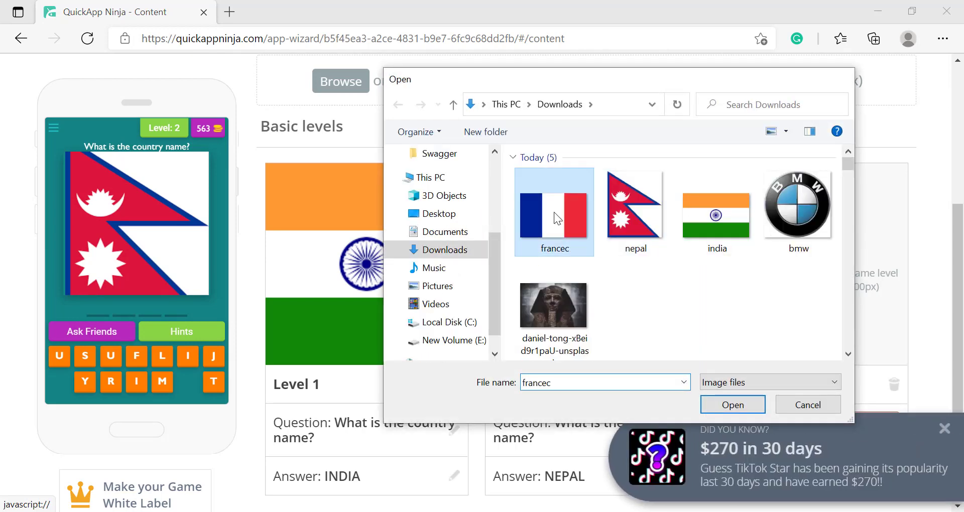
click(732, 405)
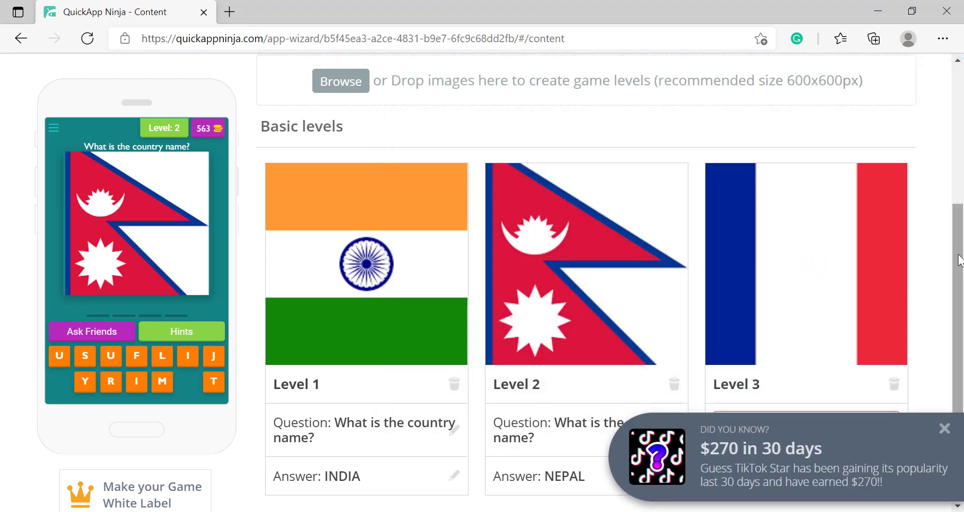
scroll(down, 3)
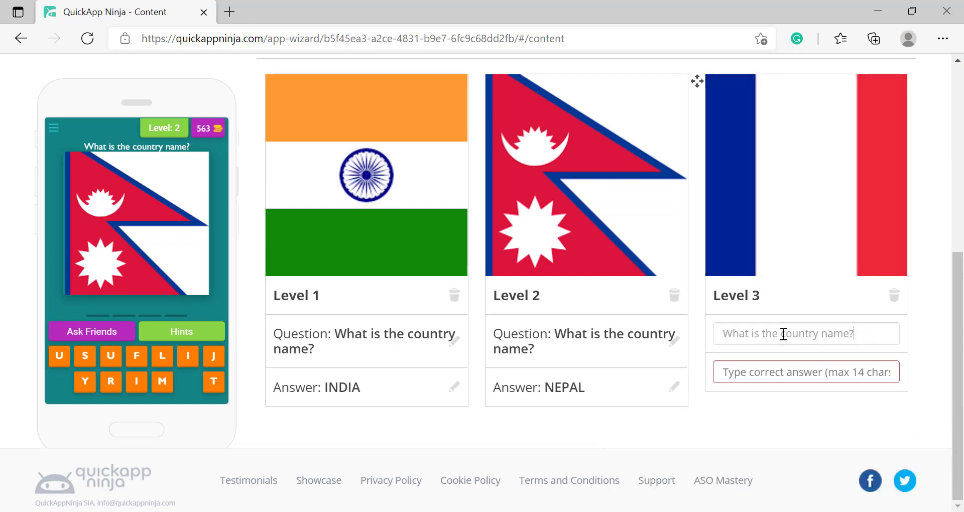
text(Fra)
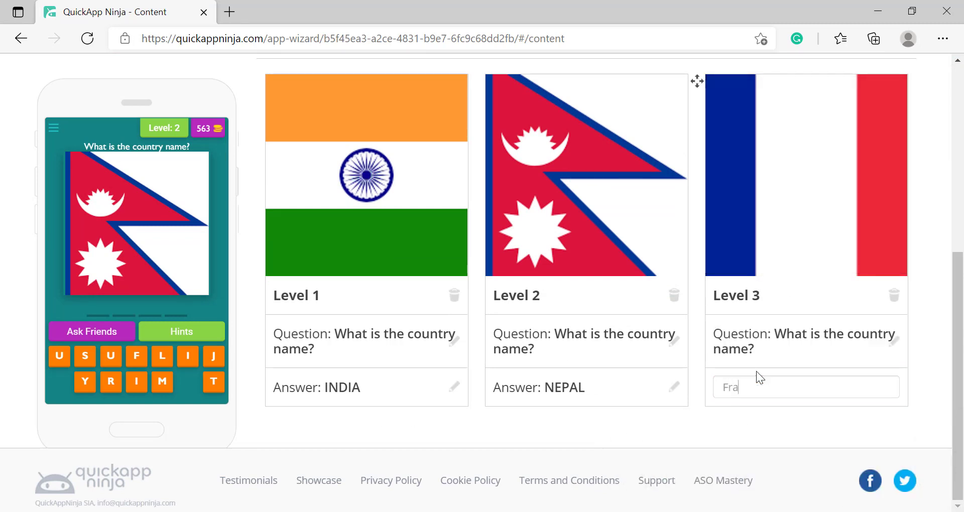
text(nce)
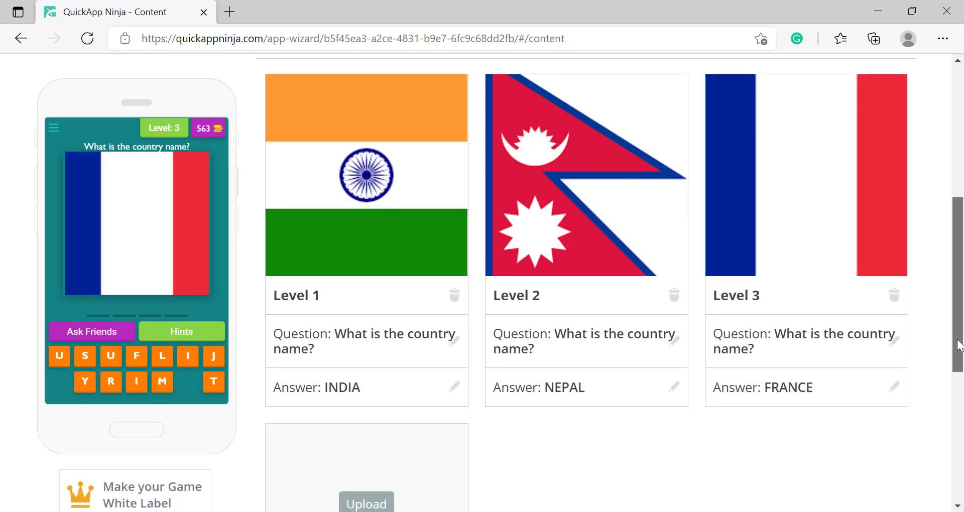
scroll(up, 3)
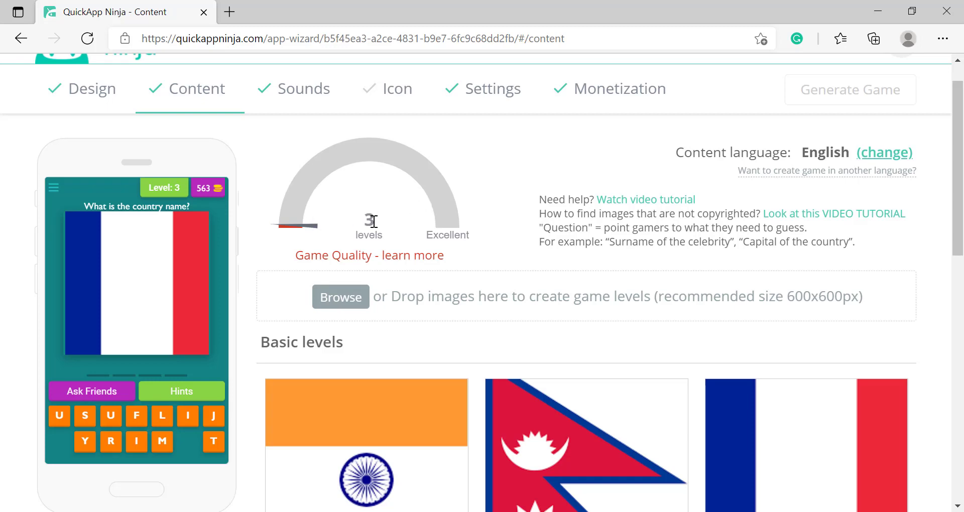
scroll(down, 3)
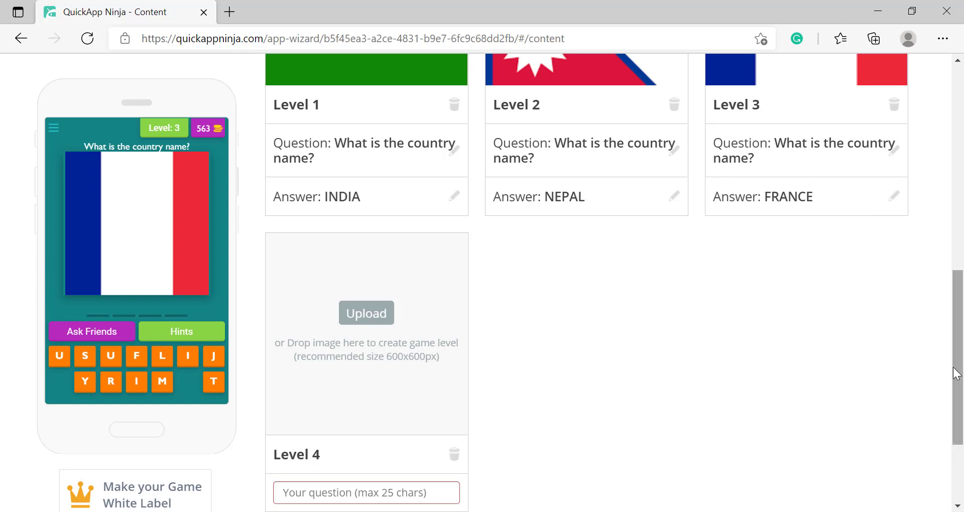
scroll(down, 3)
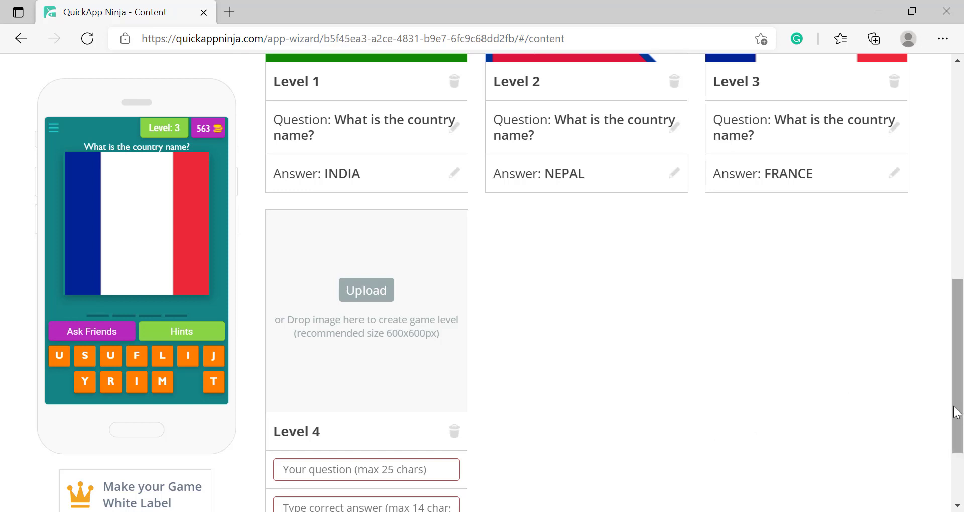
scroll(up, 3)
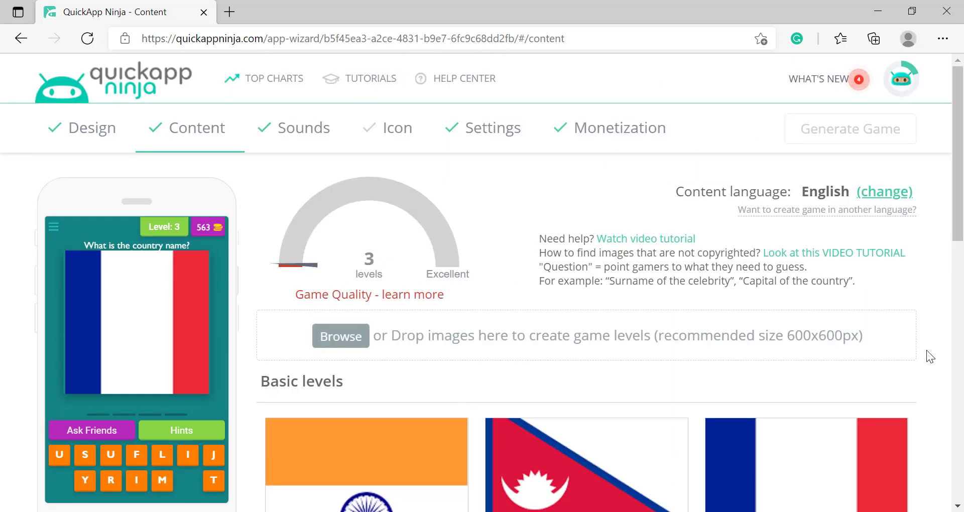
Go to Manage Sounds and preview the default Buy Coins sound, keeping all at Default
click(304, 127)
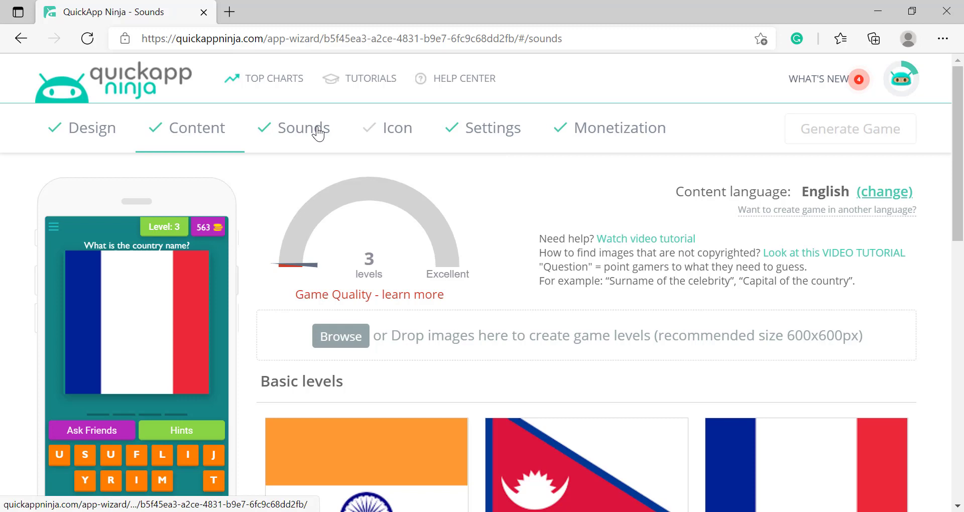
click(305, 127)
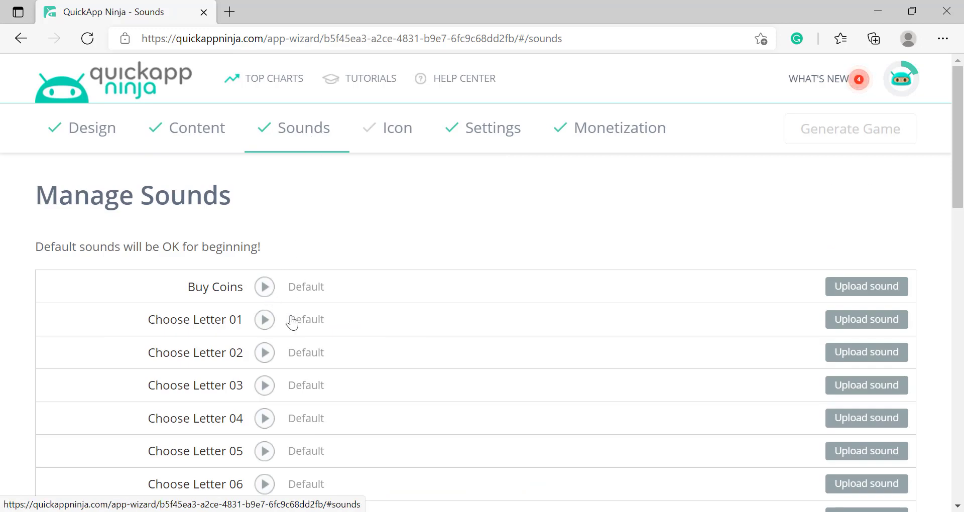
mouse_move(269, 290)
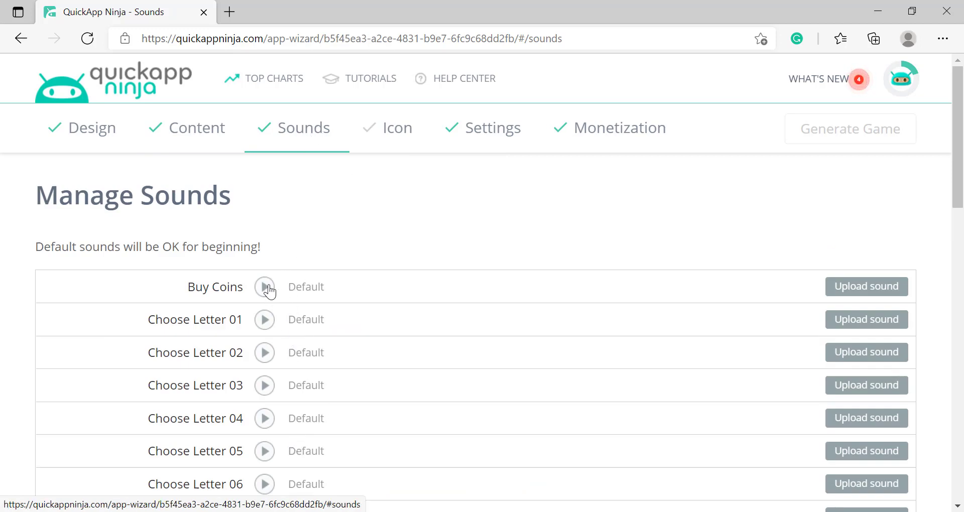
click(264, 286)
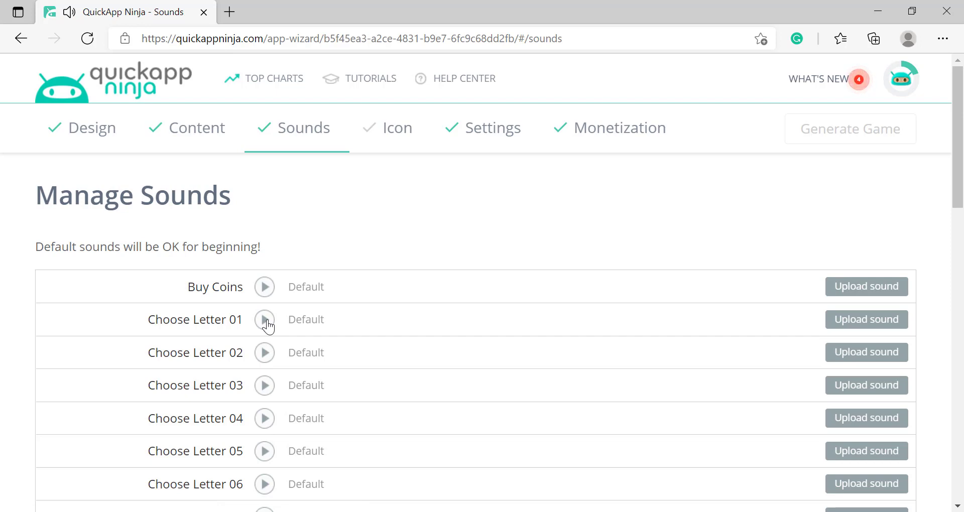
mouse_move(383, 131)
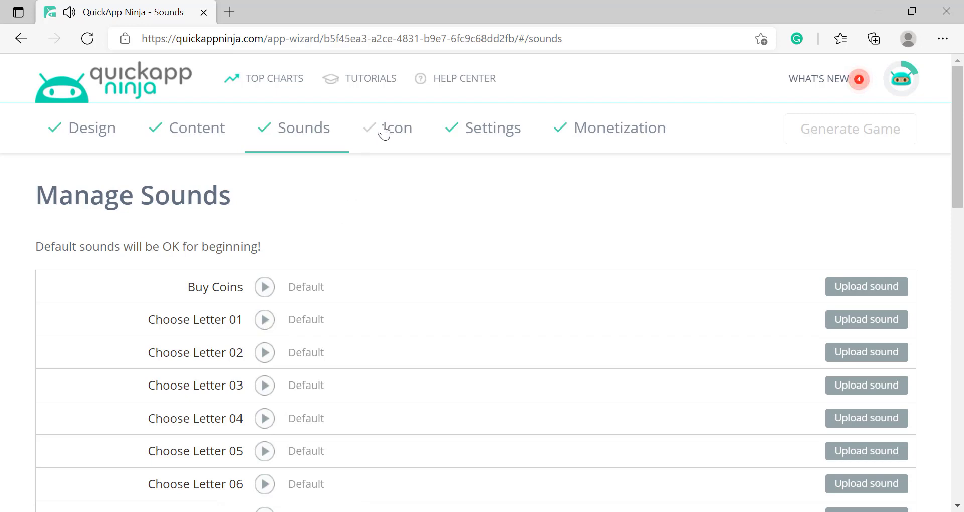
Apply the question-mark-on-squares template as the game icon and review the store preview
click(398, 127)
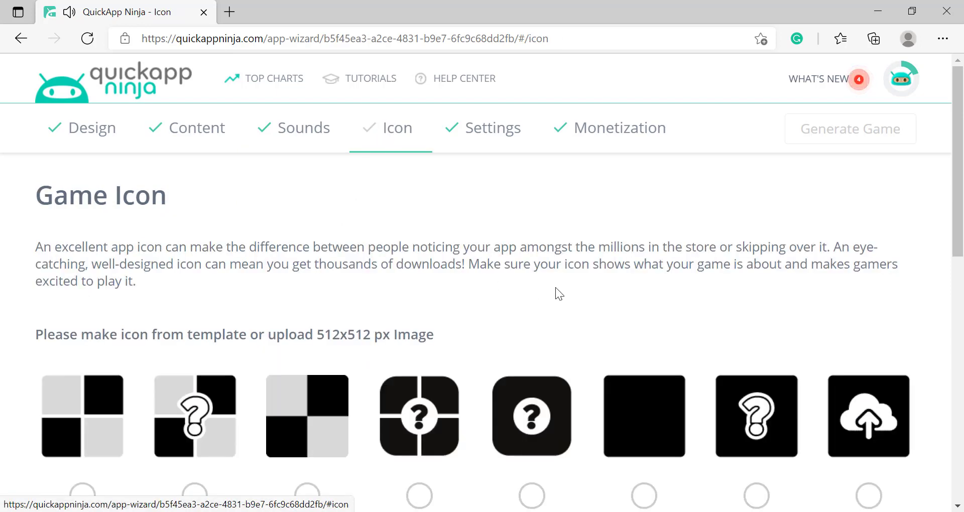
scroll(down, 3)
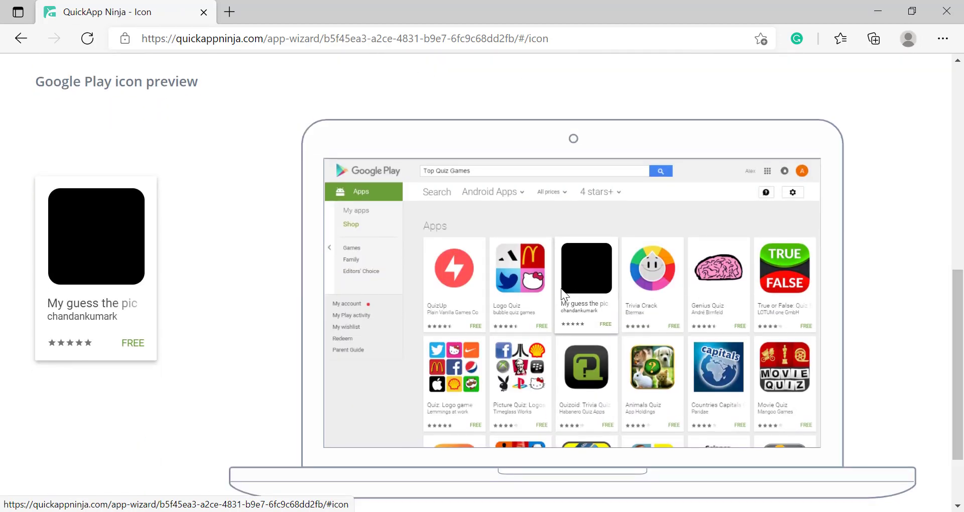
mouse_move(575, 295)
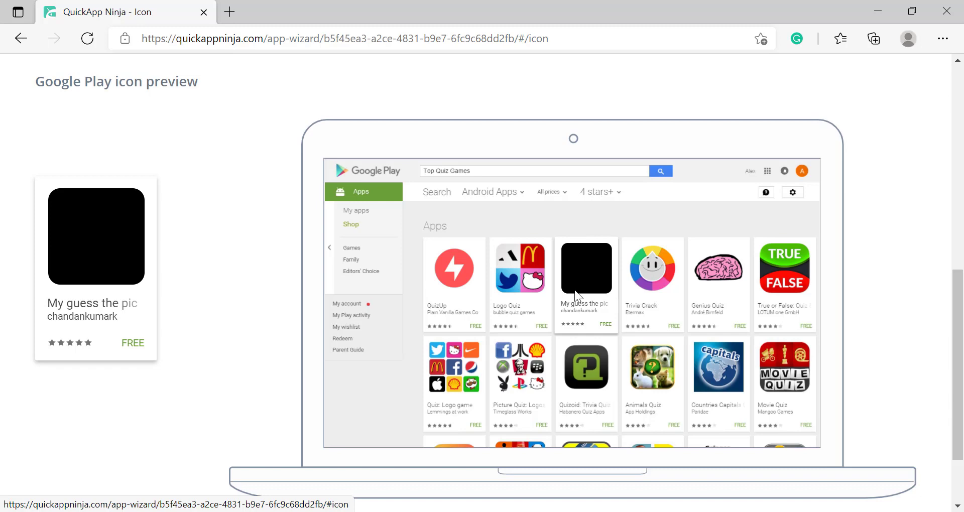
scroll(up, 3)
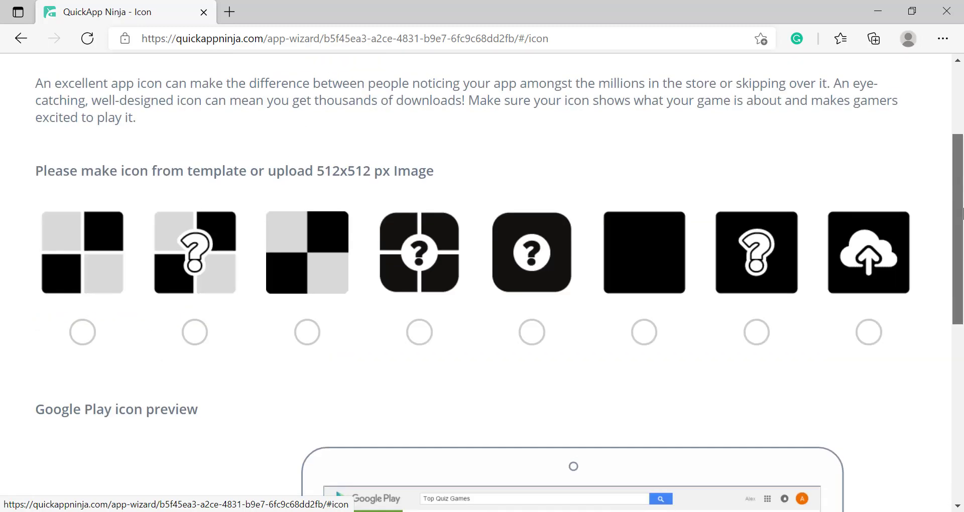
click(194, 332)
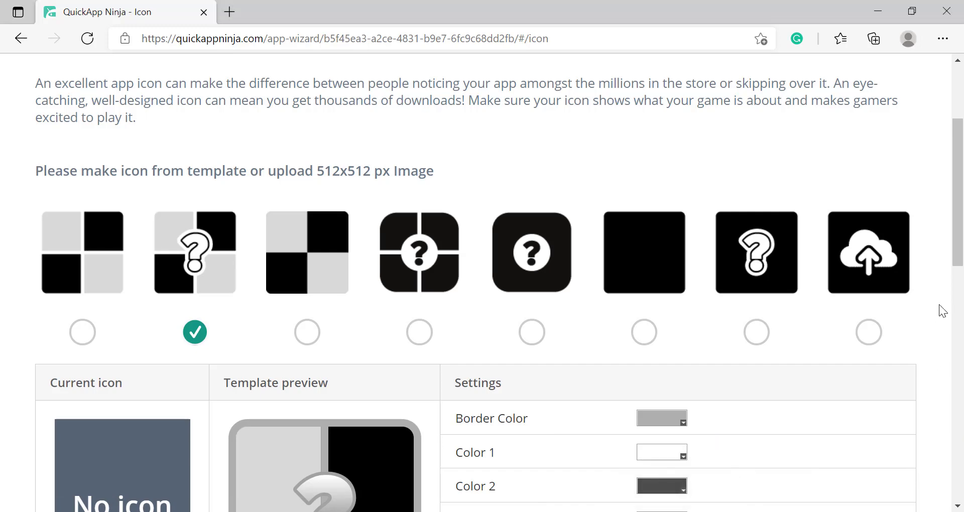
scroll(down, 3)
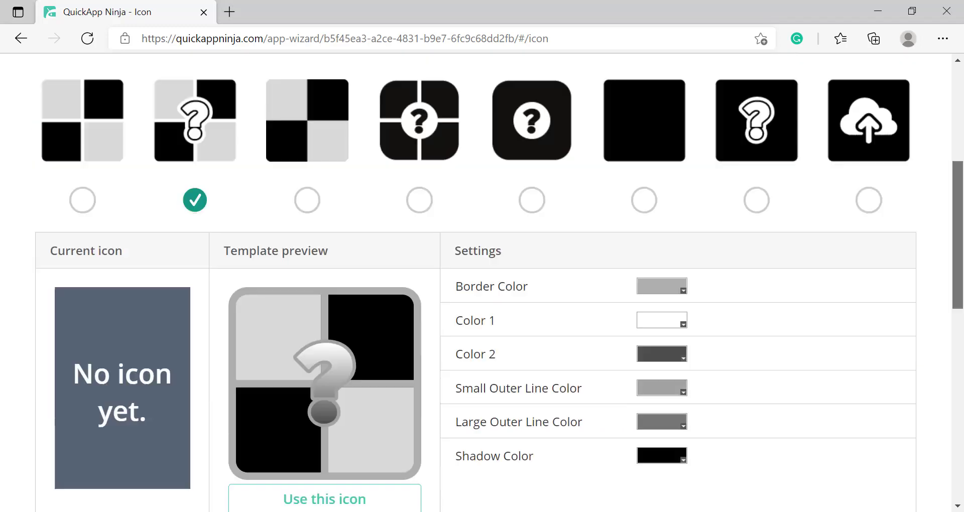
scroll(down, 3)
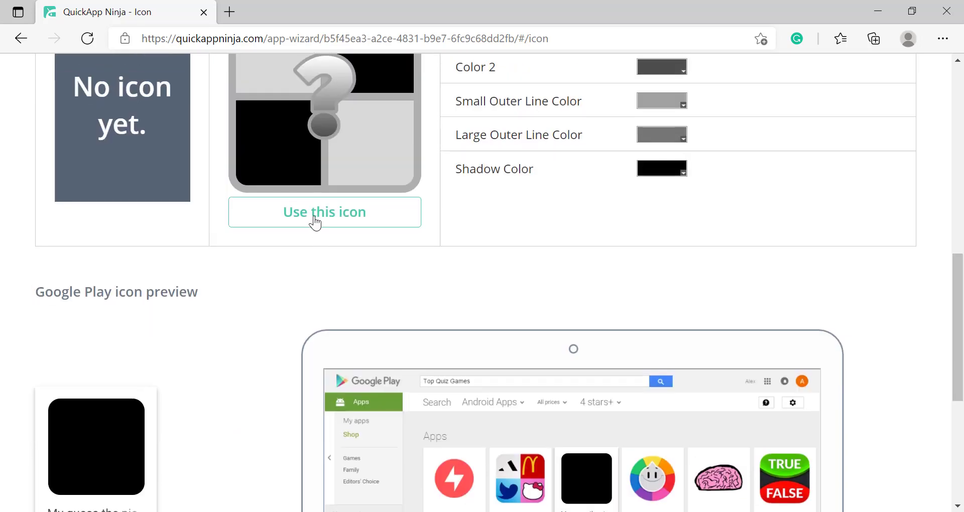
scroll(down, 3)
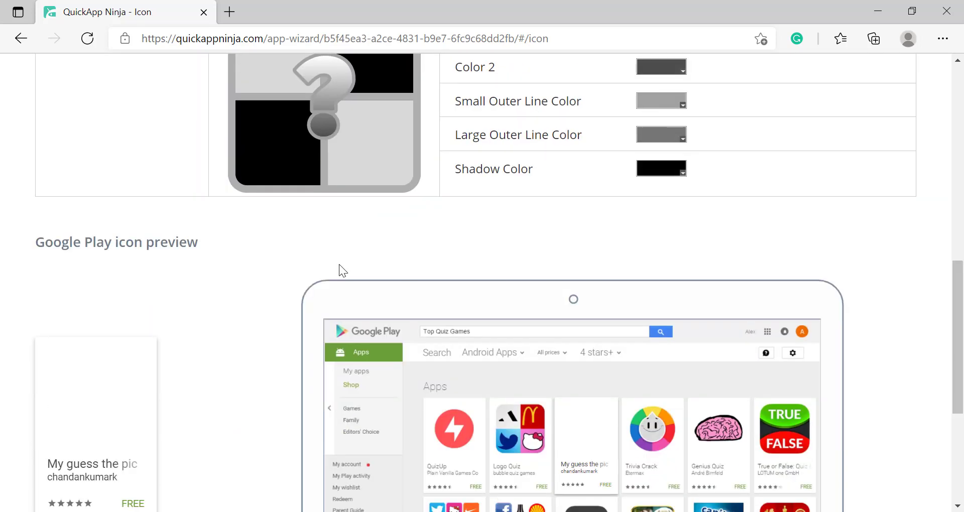
mouse_move(502, 108)
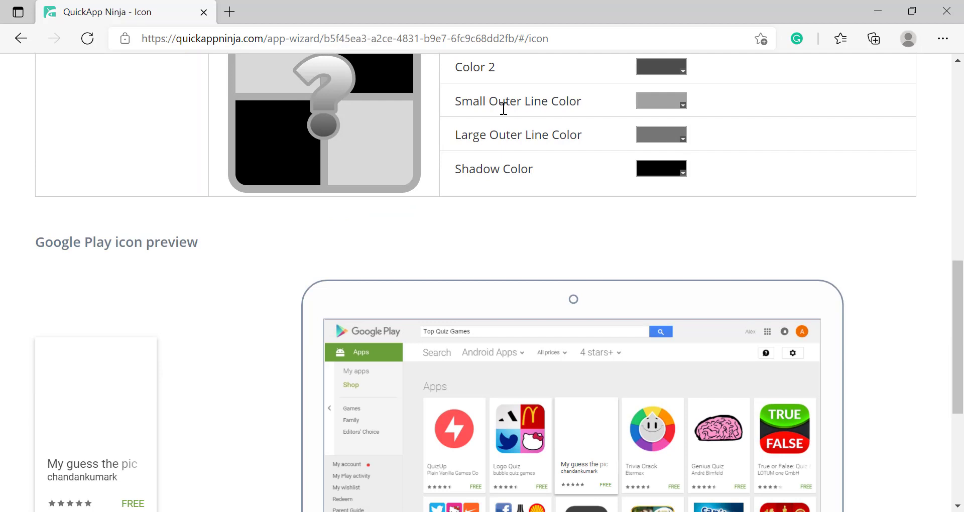
scroll(down, 3)
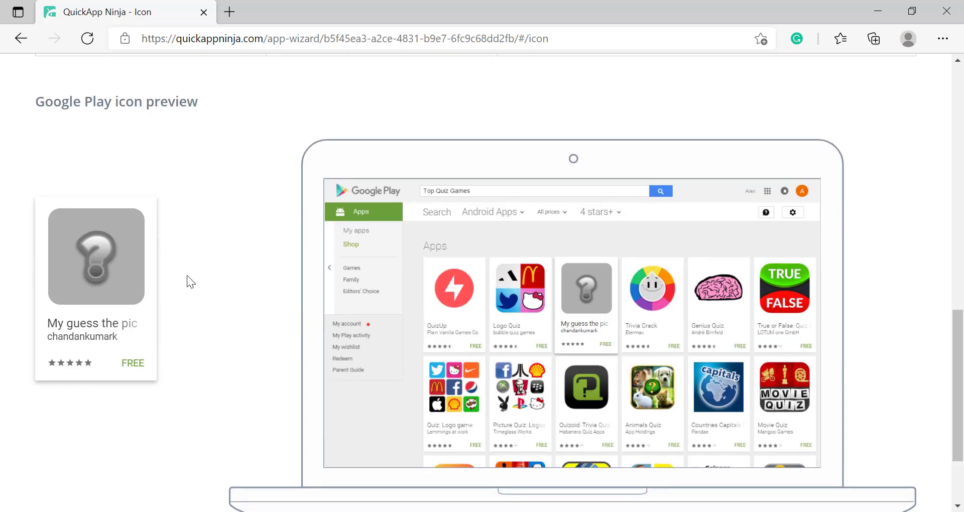
mouse_move(463, 231)
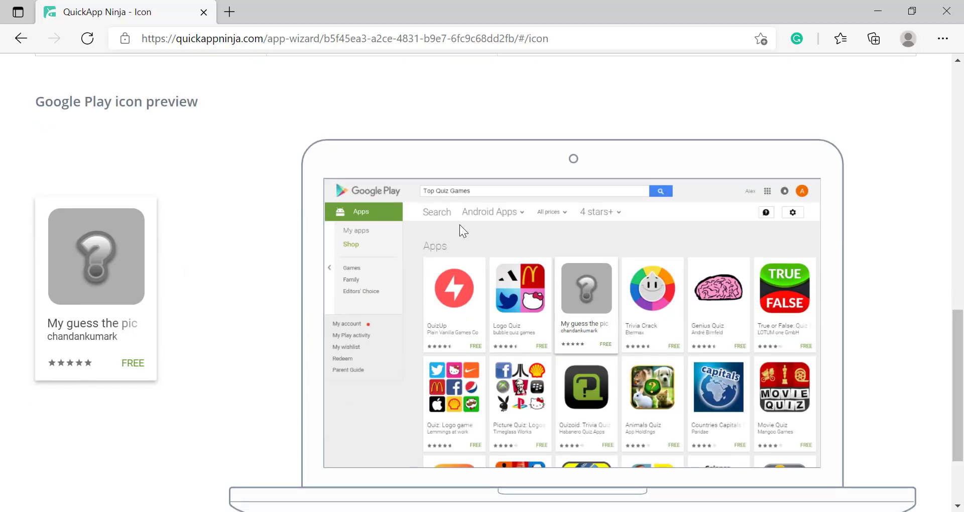
scroll(up, 3)
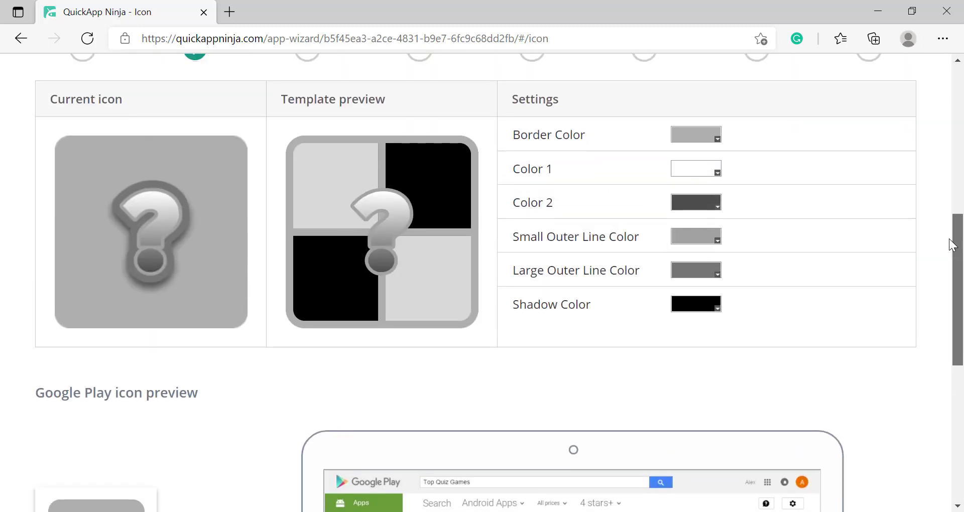
scroll(up, 3)
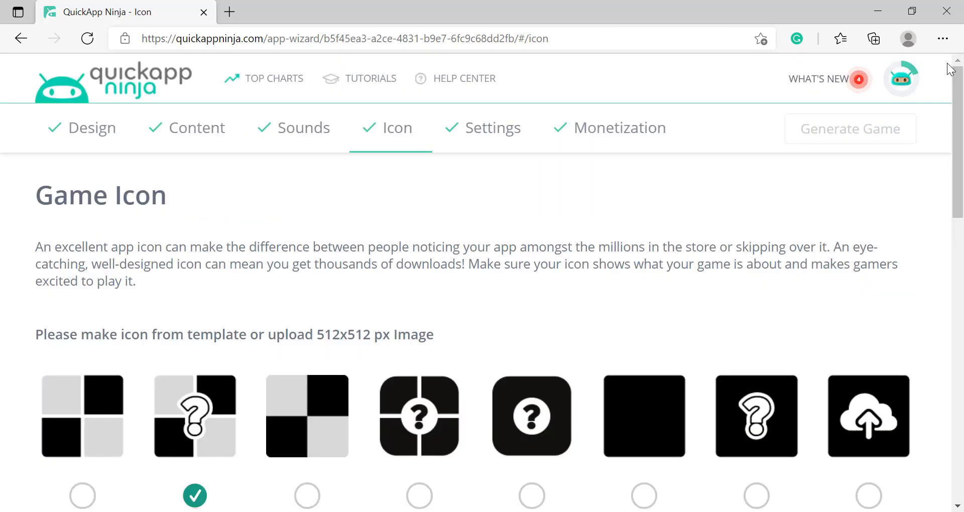
Name the game Guess Pics in Settings and select the whole game website URL
click(495, 127)
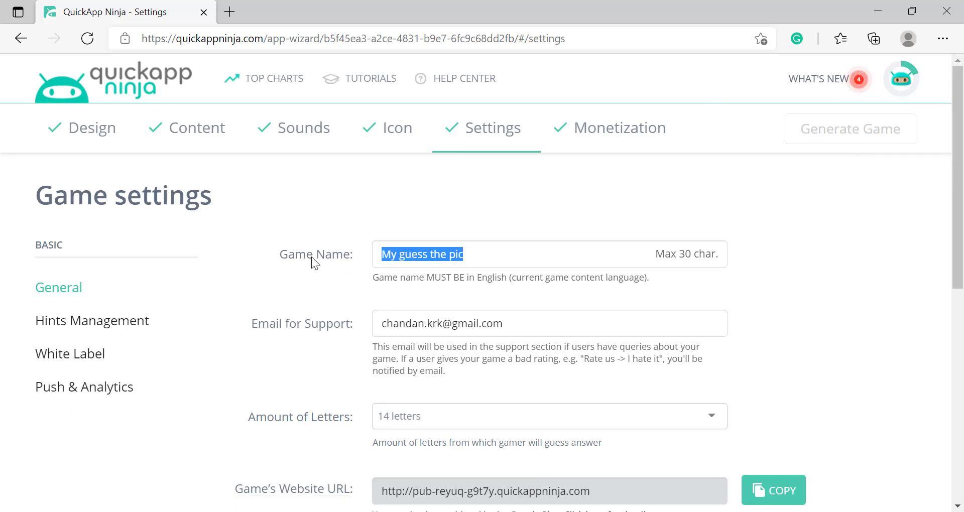
text(Guess Pic)
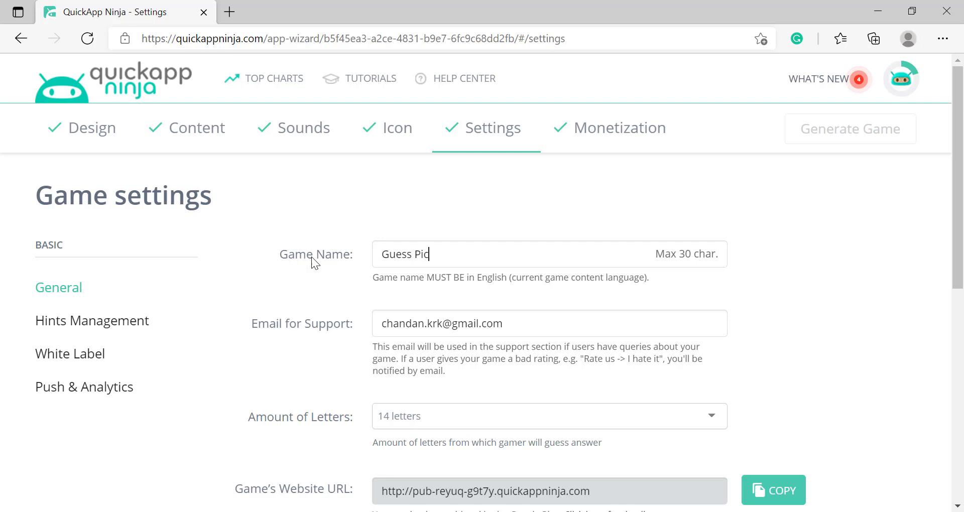
text(s)
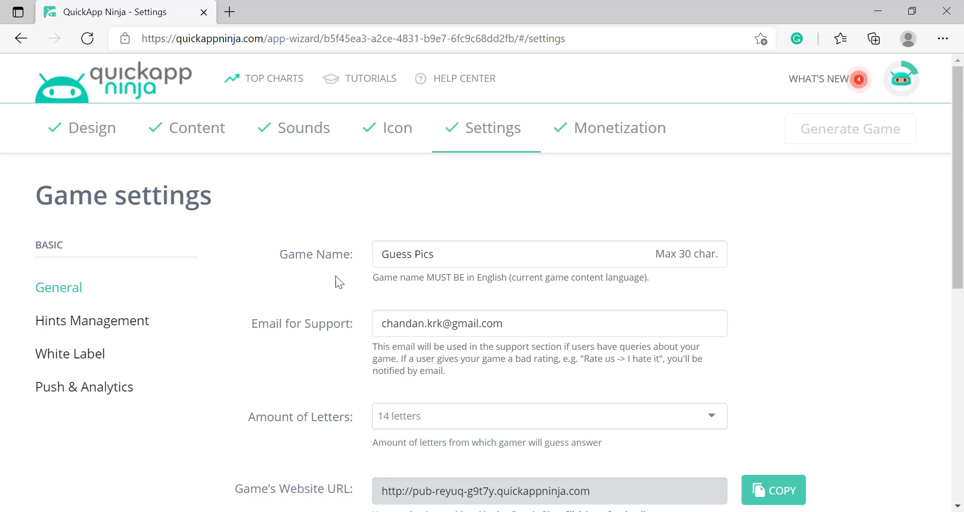
scroll(down, 3)
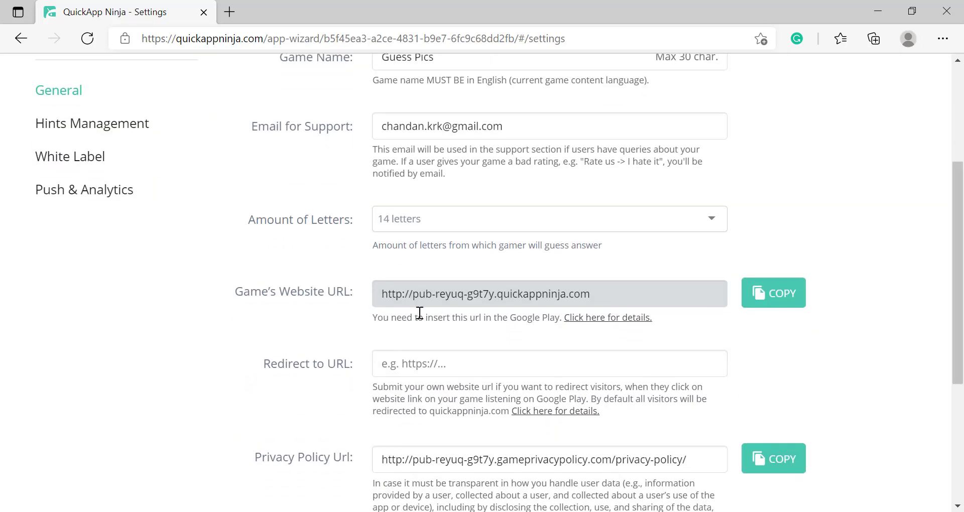
triple_click(486, 294)
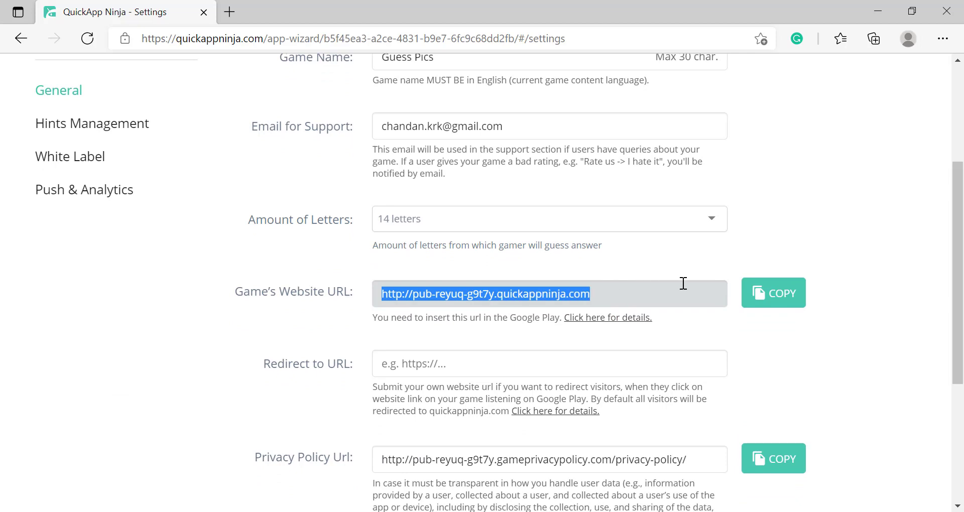
mouse_move(870, 324)
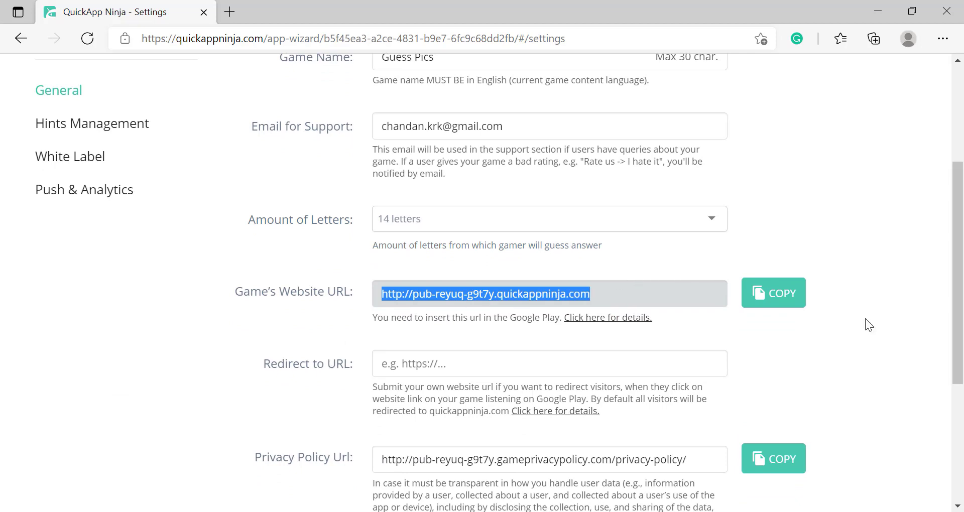
scroll(down, 3)
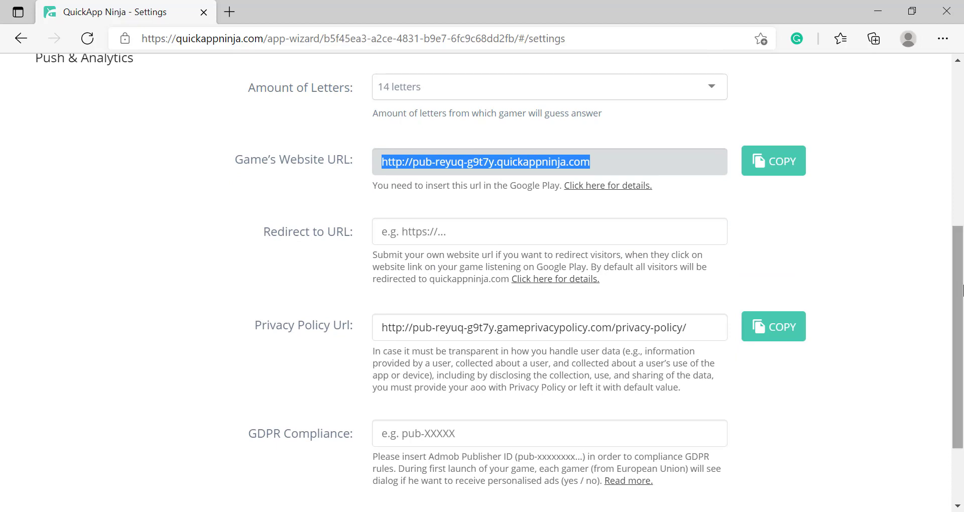
scroll(up, 3)
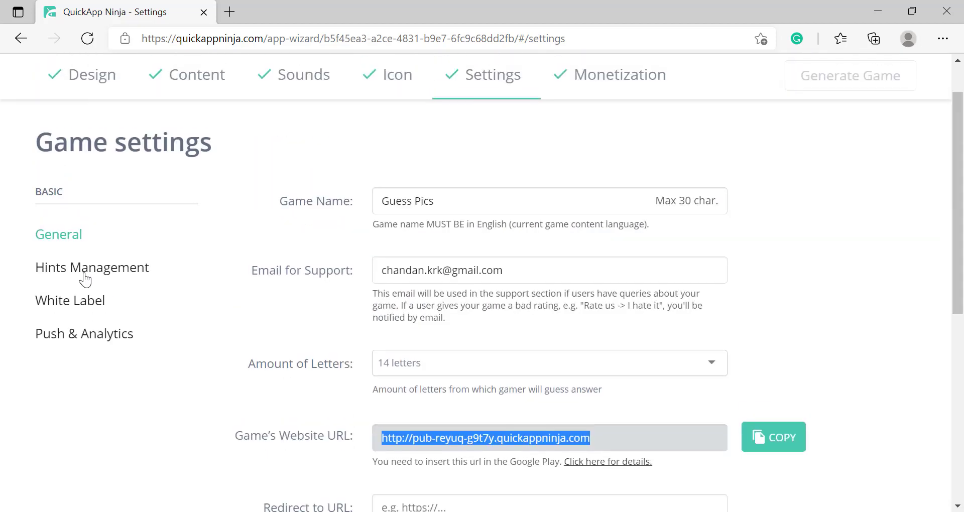
scroll(up, 3)
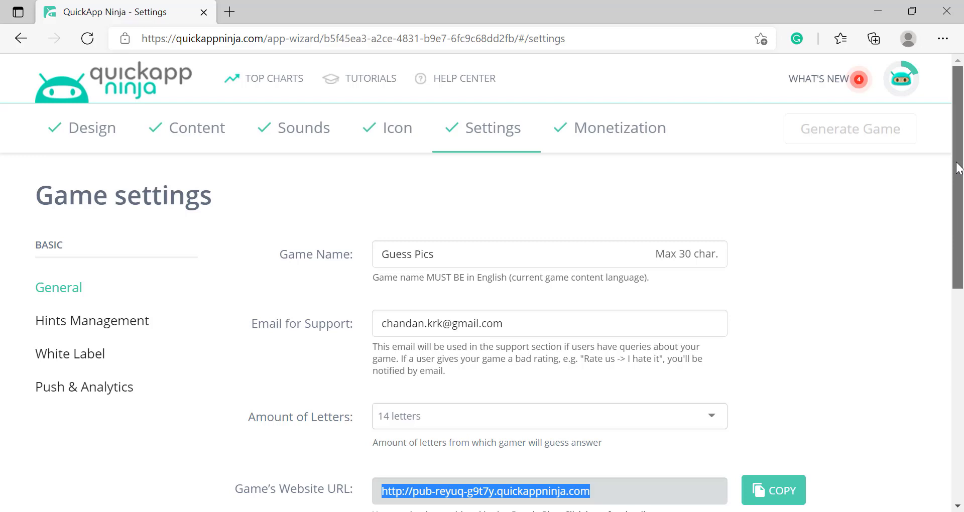
Review Monetization, toggling Google Play in-app purchases without keeping any ad network
click(622, 127)
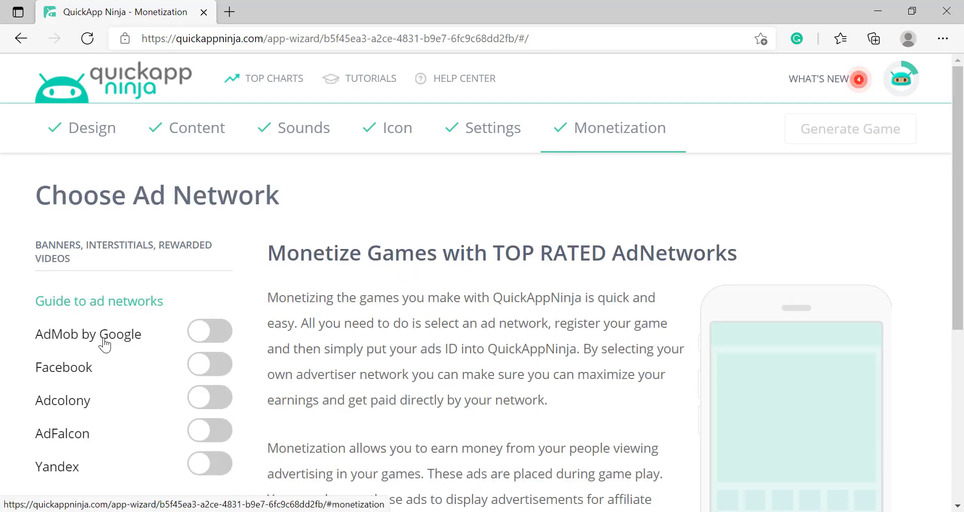
mouse_move(902, 261)
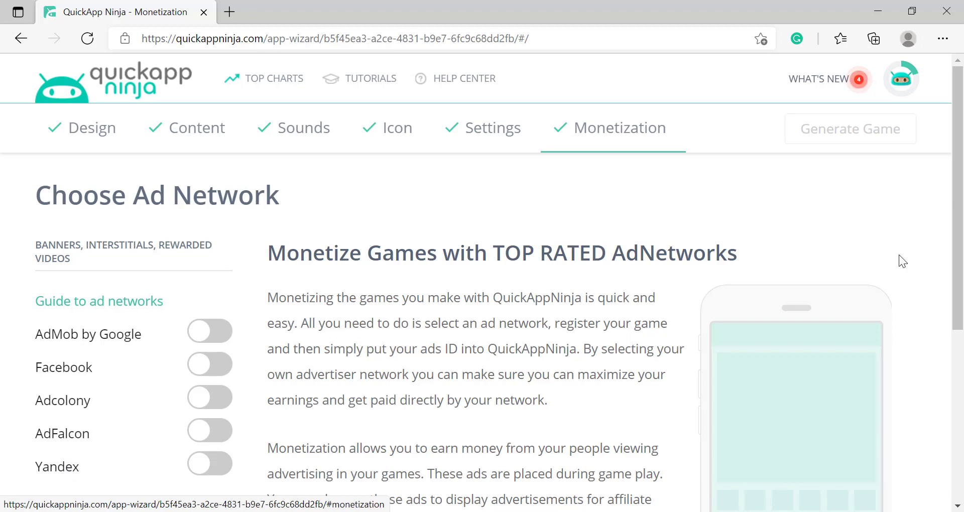
scroll(down, 3)
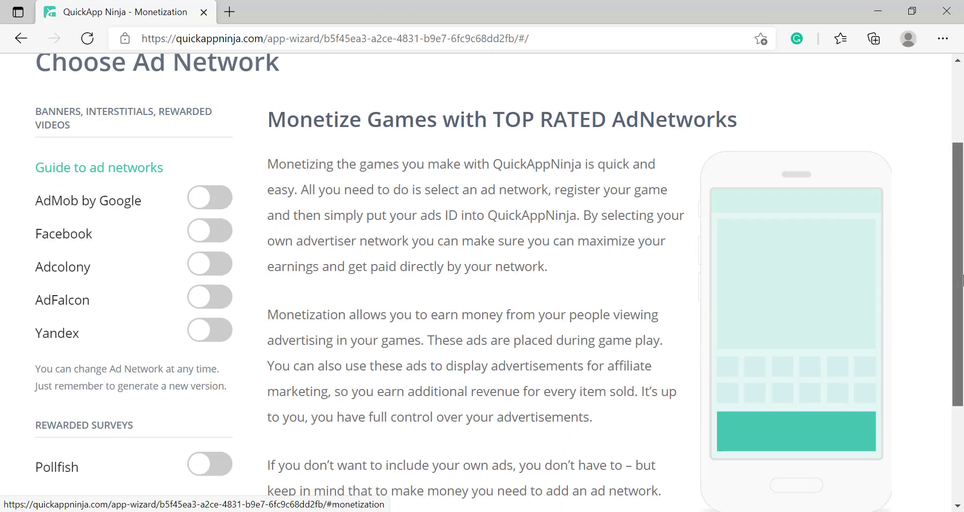
scroll(down, 3)
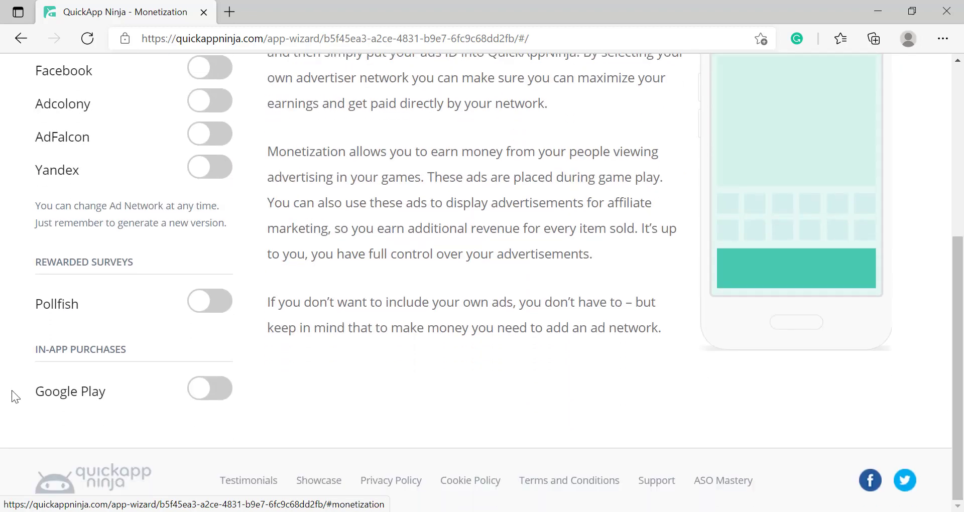
mouse_move(220, 398)
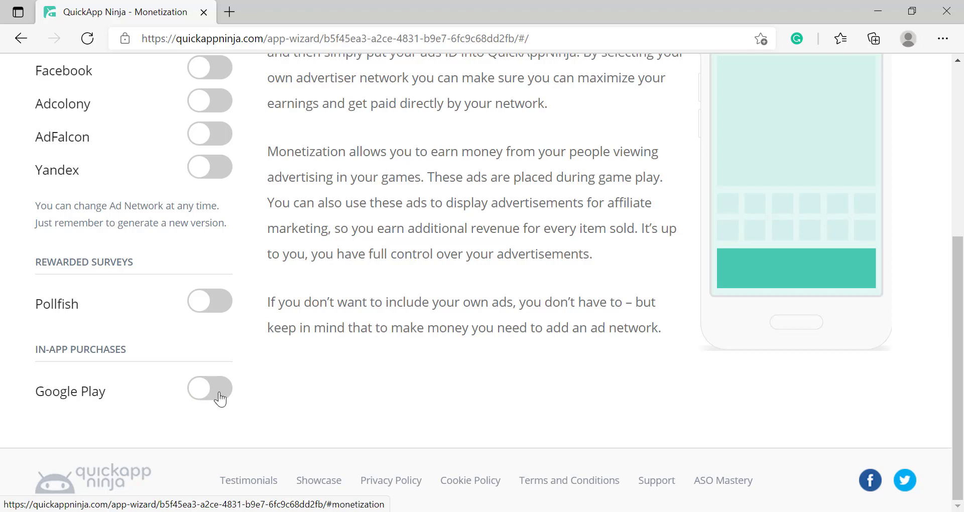
click(209, 392)
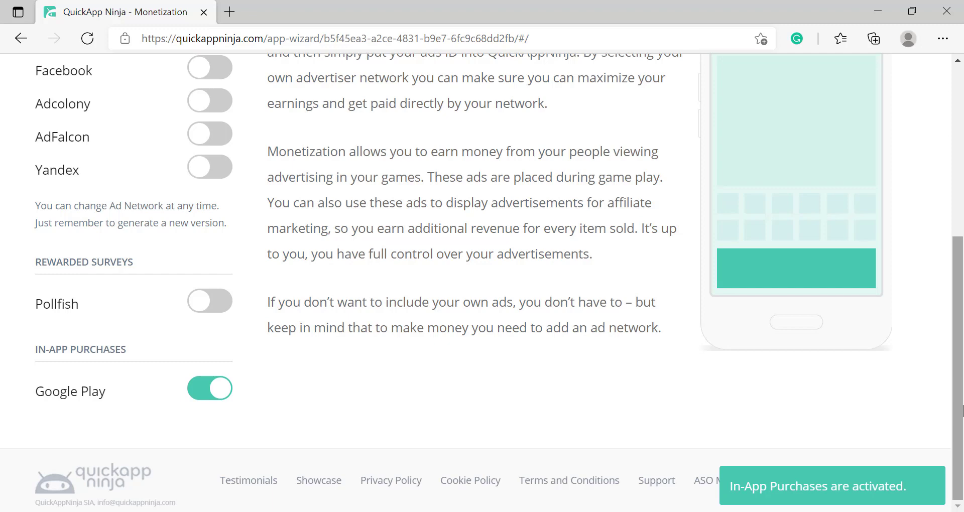
scroll(up, 3)
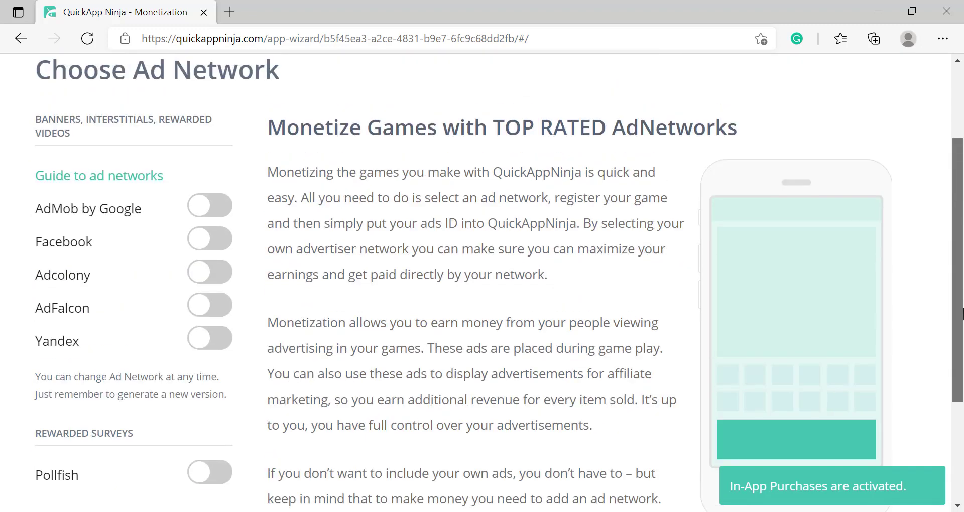
scroll(down, 3)
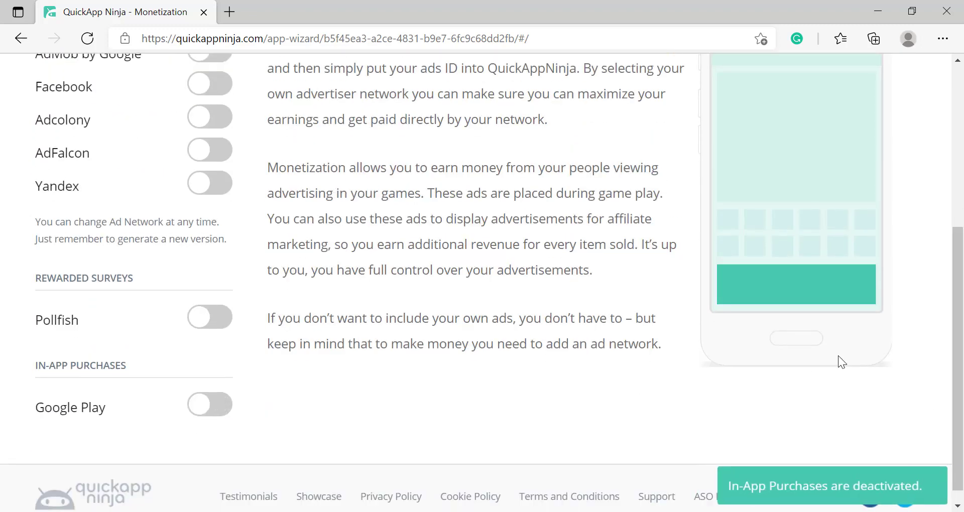
scroll(up, 3)
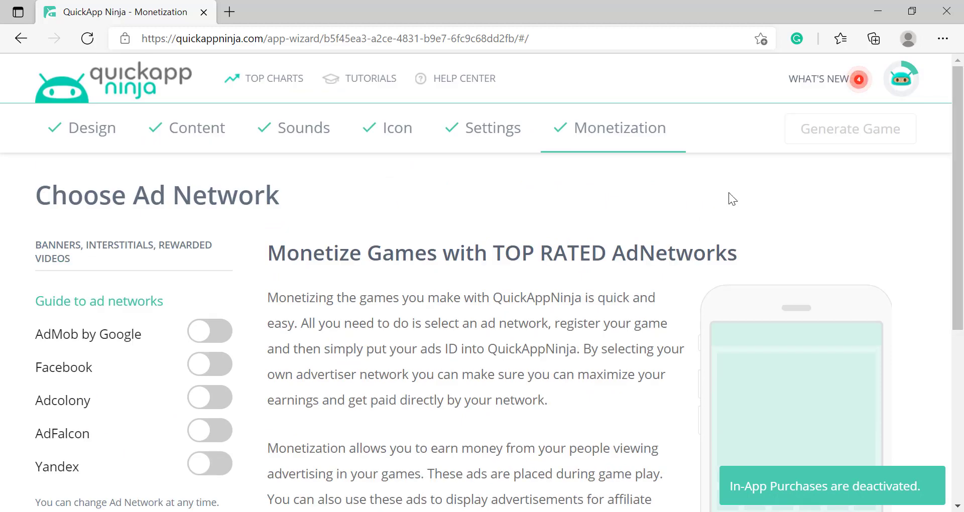
mouse_move(850, 129)
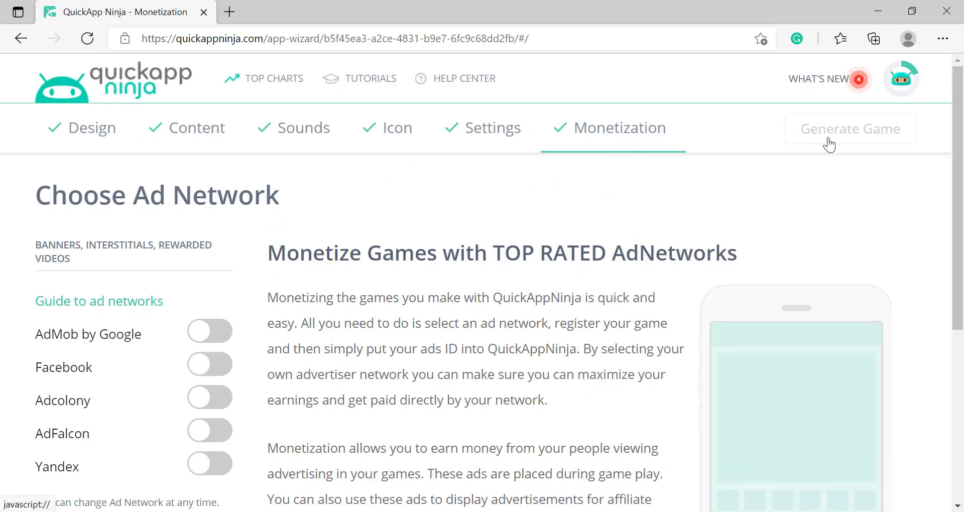
scroll(down, 3)
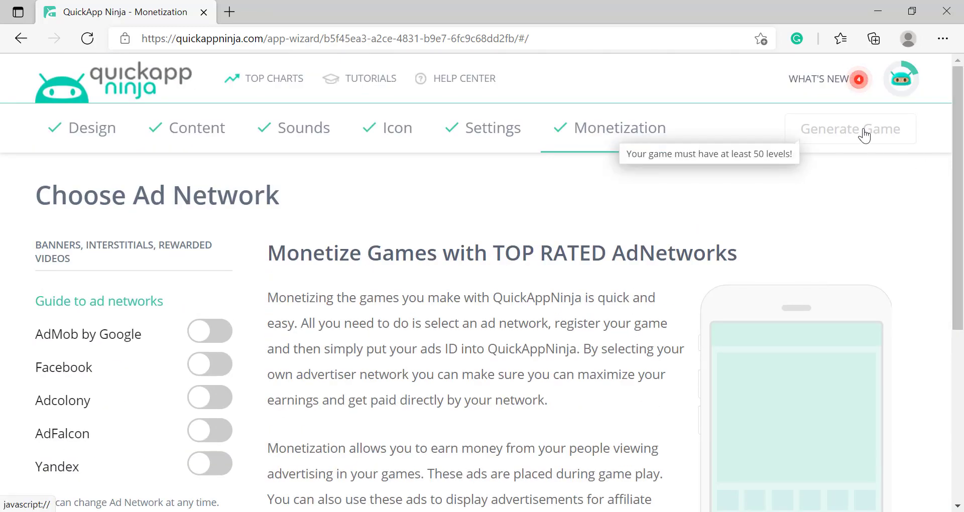
Generate the game and skip the upload help in the DONE dialog, returning to the dashboard
click(856, 129)
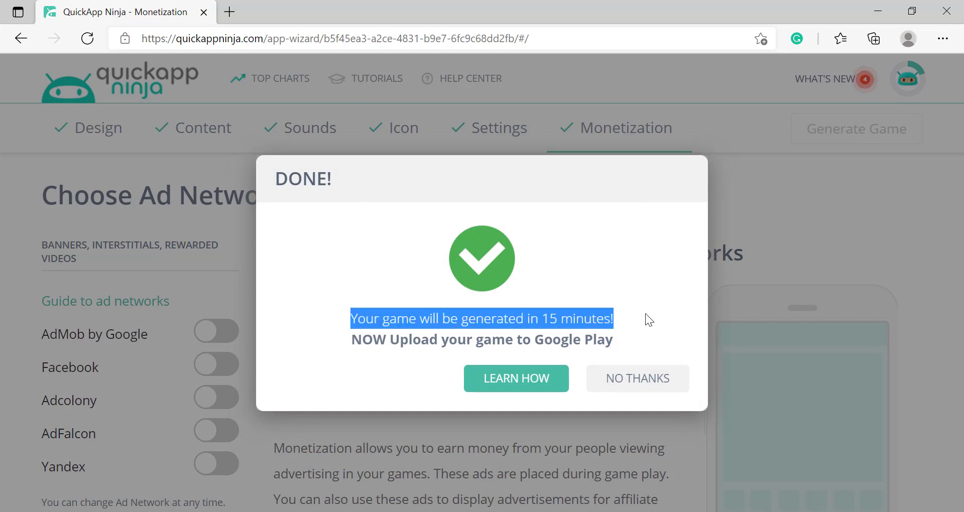
mouse_move(638, 379)
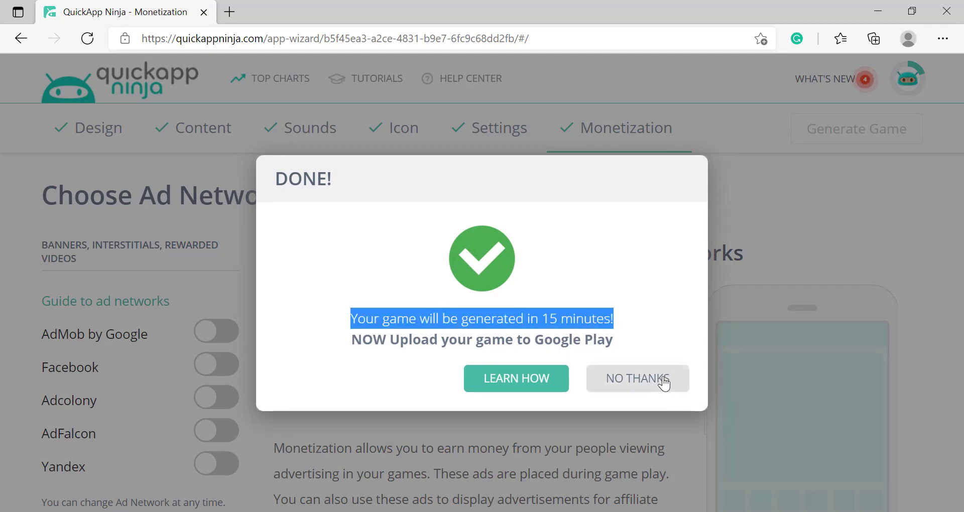
click(638, 379)
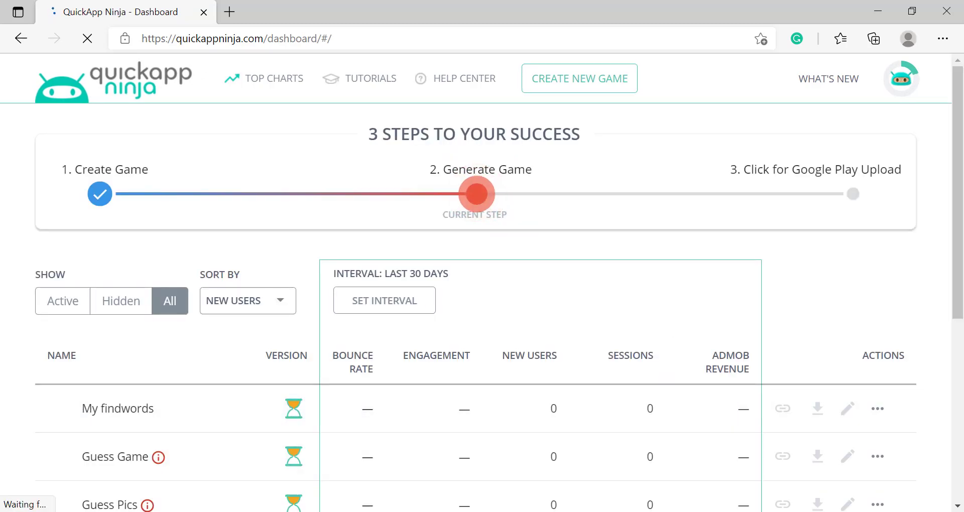
Scroll the dashboard list showing Guess Pics with the hourglass generating status
scroll(down, 3)
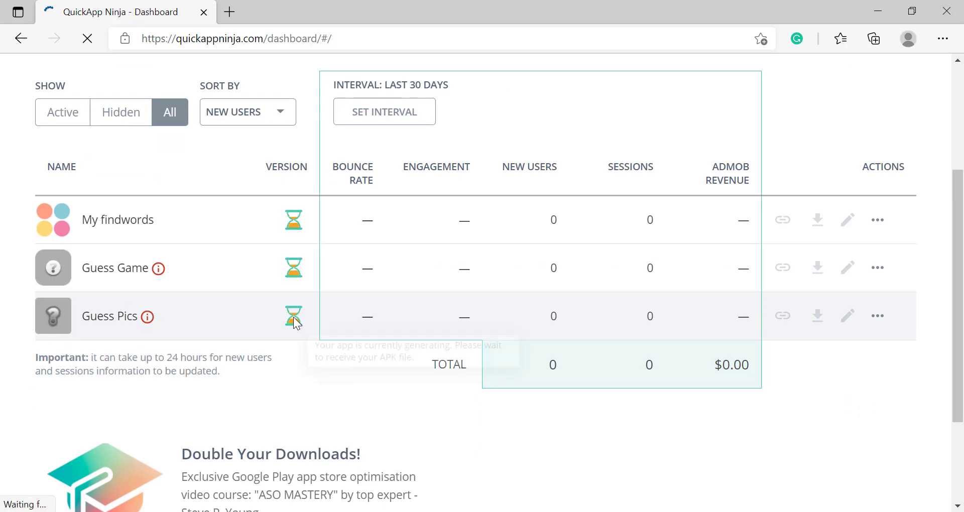
mouse_move(479, 339)
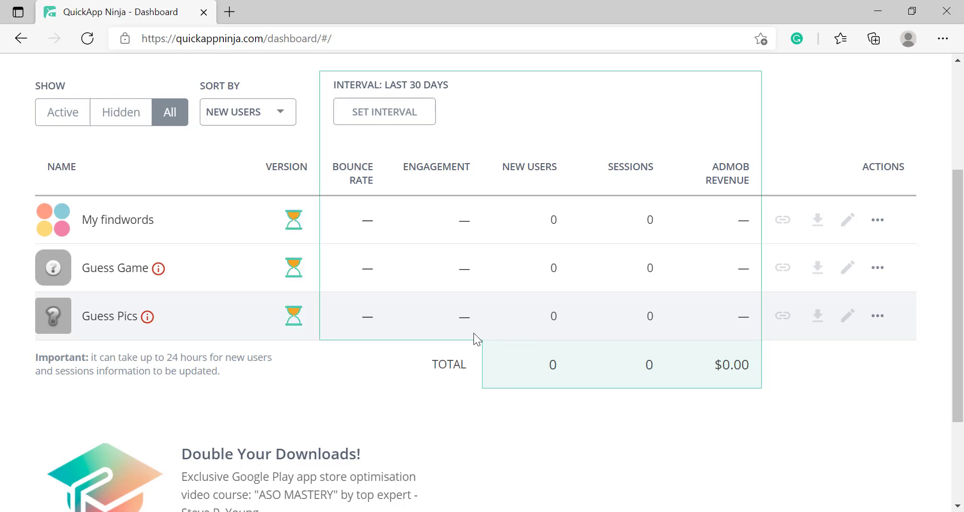
mouse_move(559, 318)
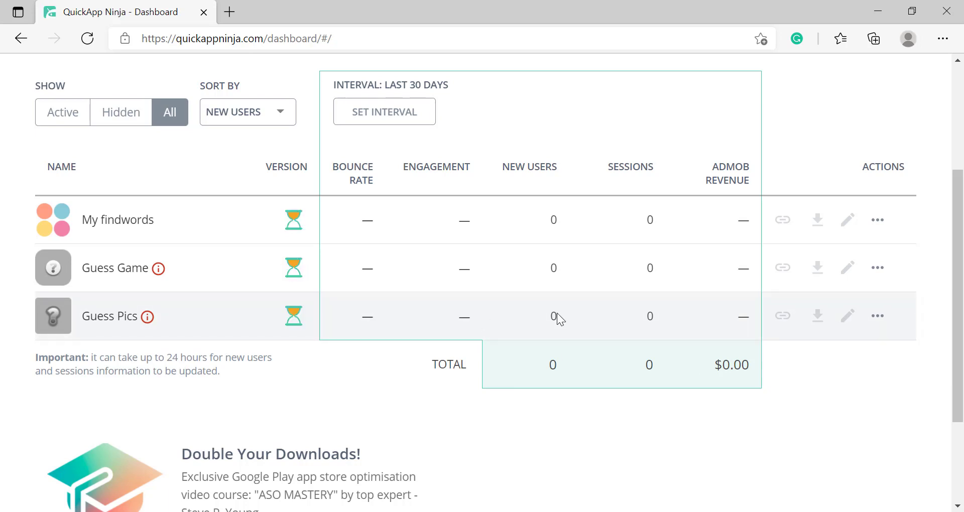
scroll(up, 3)
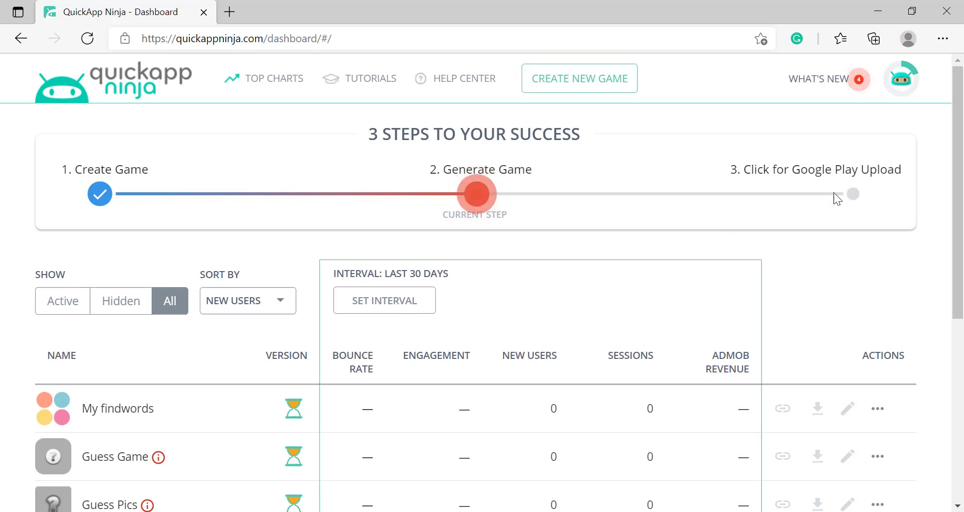
mouse_move(884, 187)
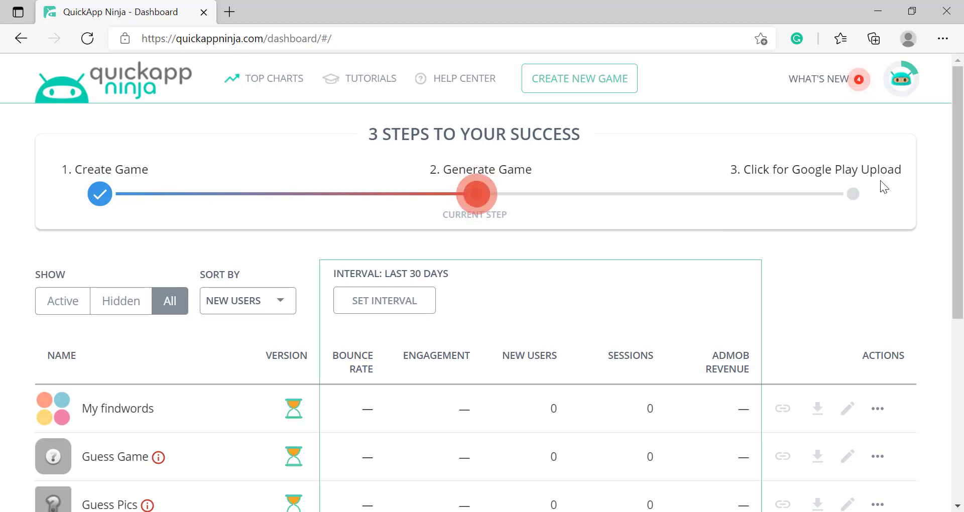
scroll(down, 3)
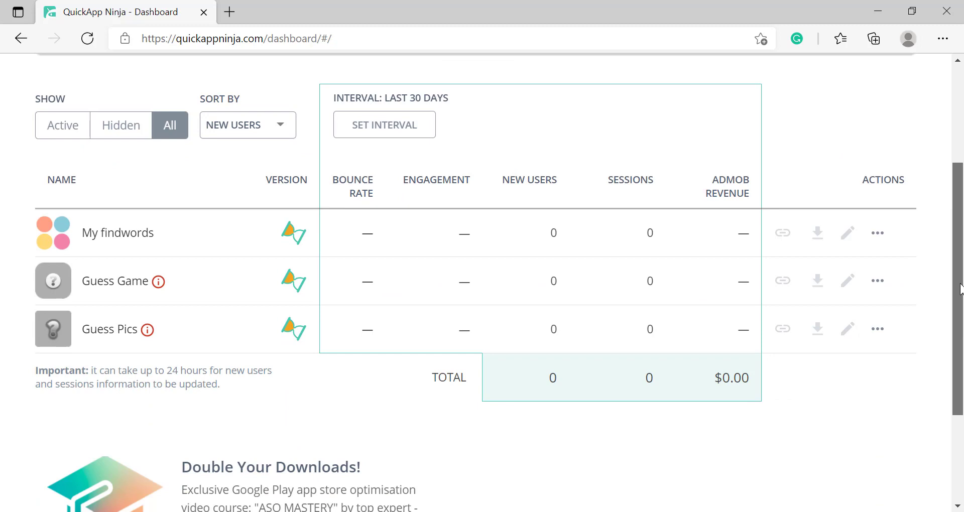
scroll(up, 3)
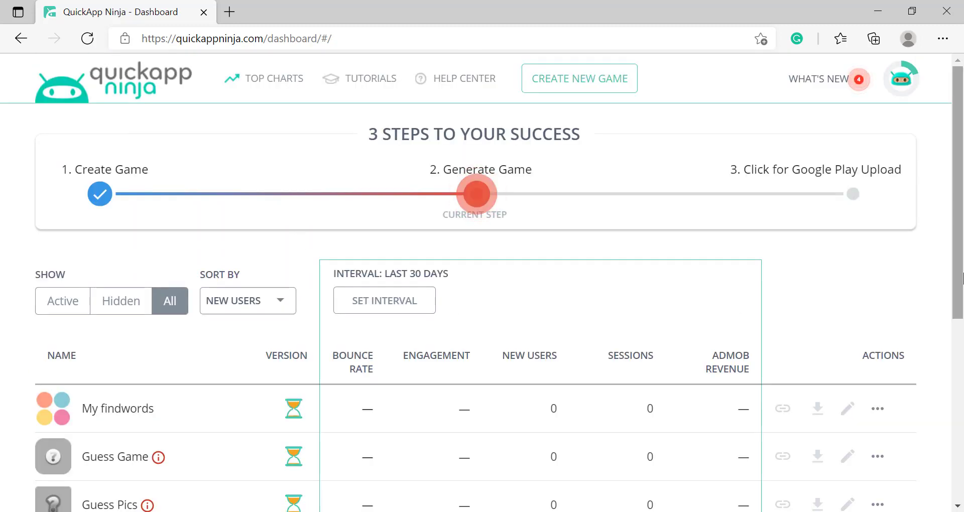
scroll(down, 3)
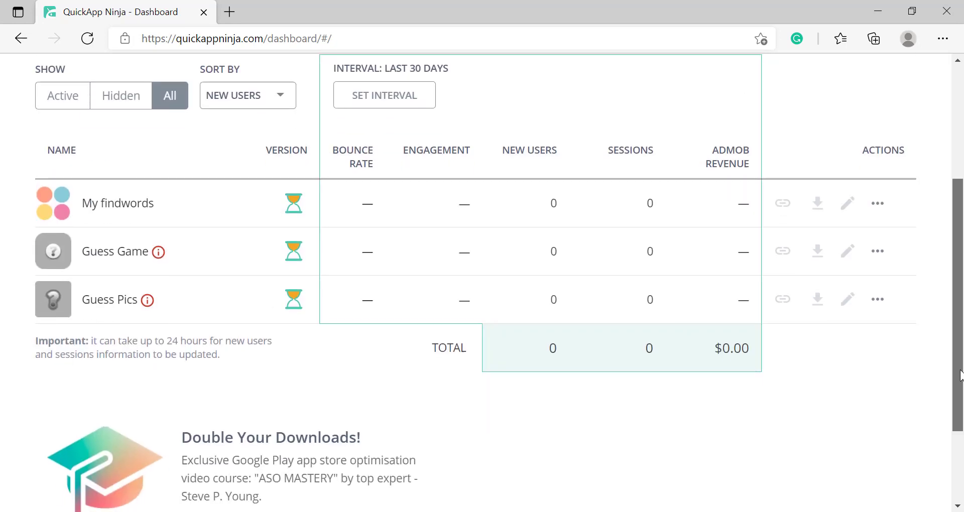
scroll(up, 3)
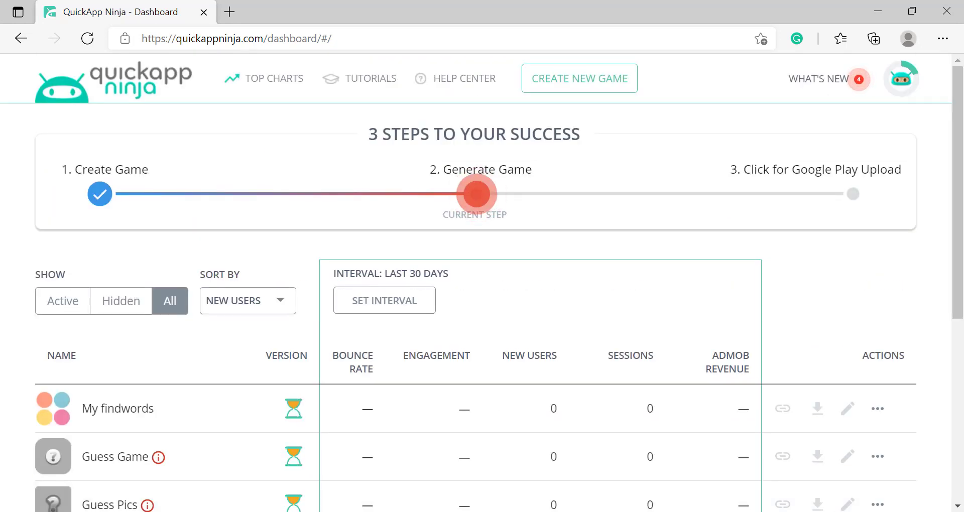